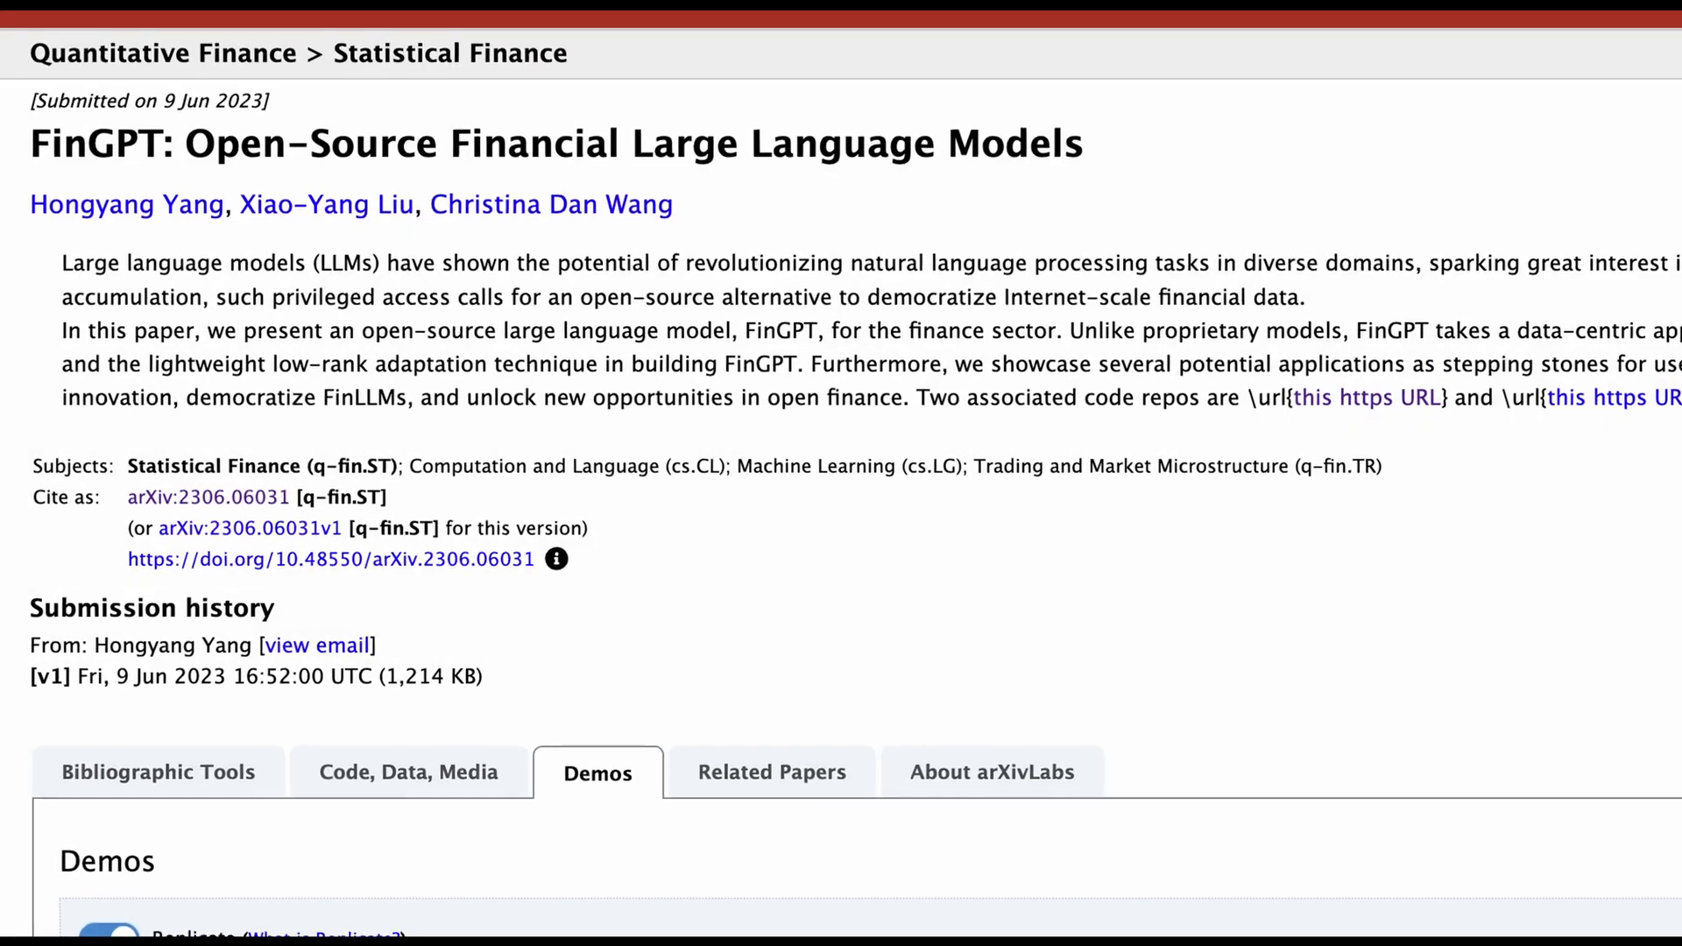
Scroll to the 'Make prompts' cell listing three financial-news sentiment prompts.
{"action": "scroll", "scroll_direction": "down", "scroll_amount": 3}
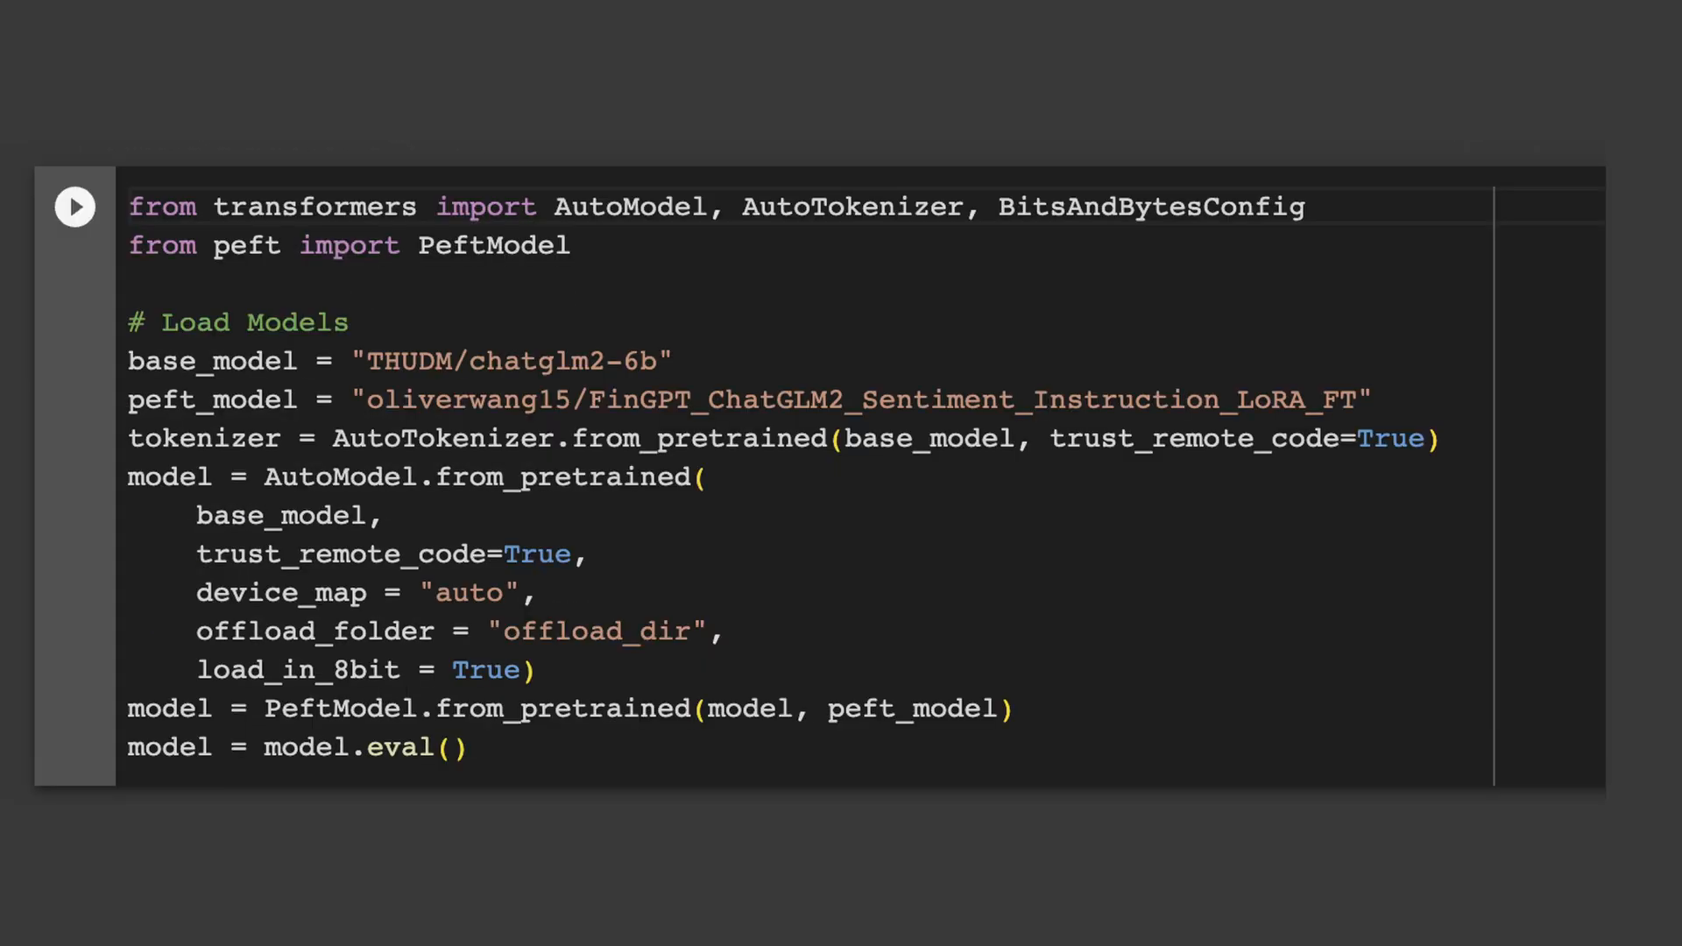
{"action": "double_click", "coordinate": [515, 360]}
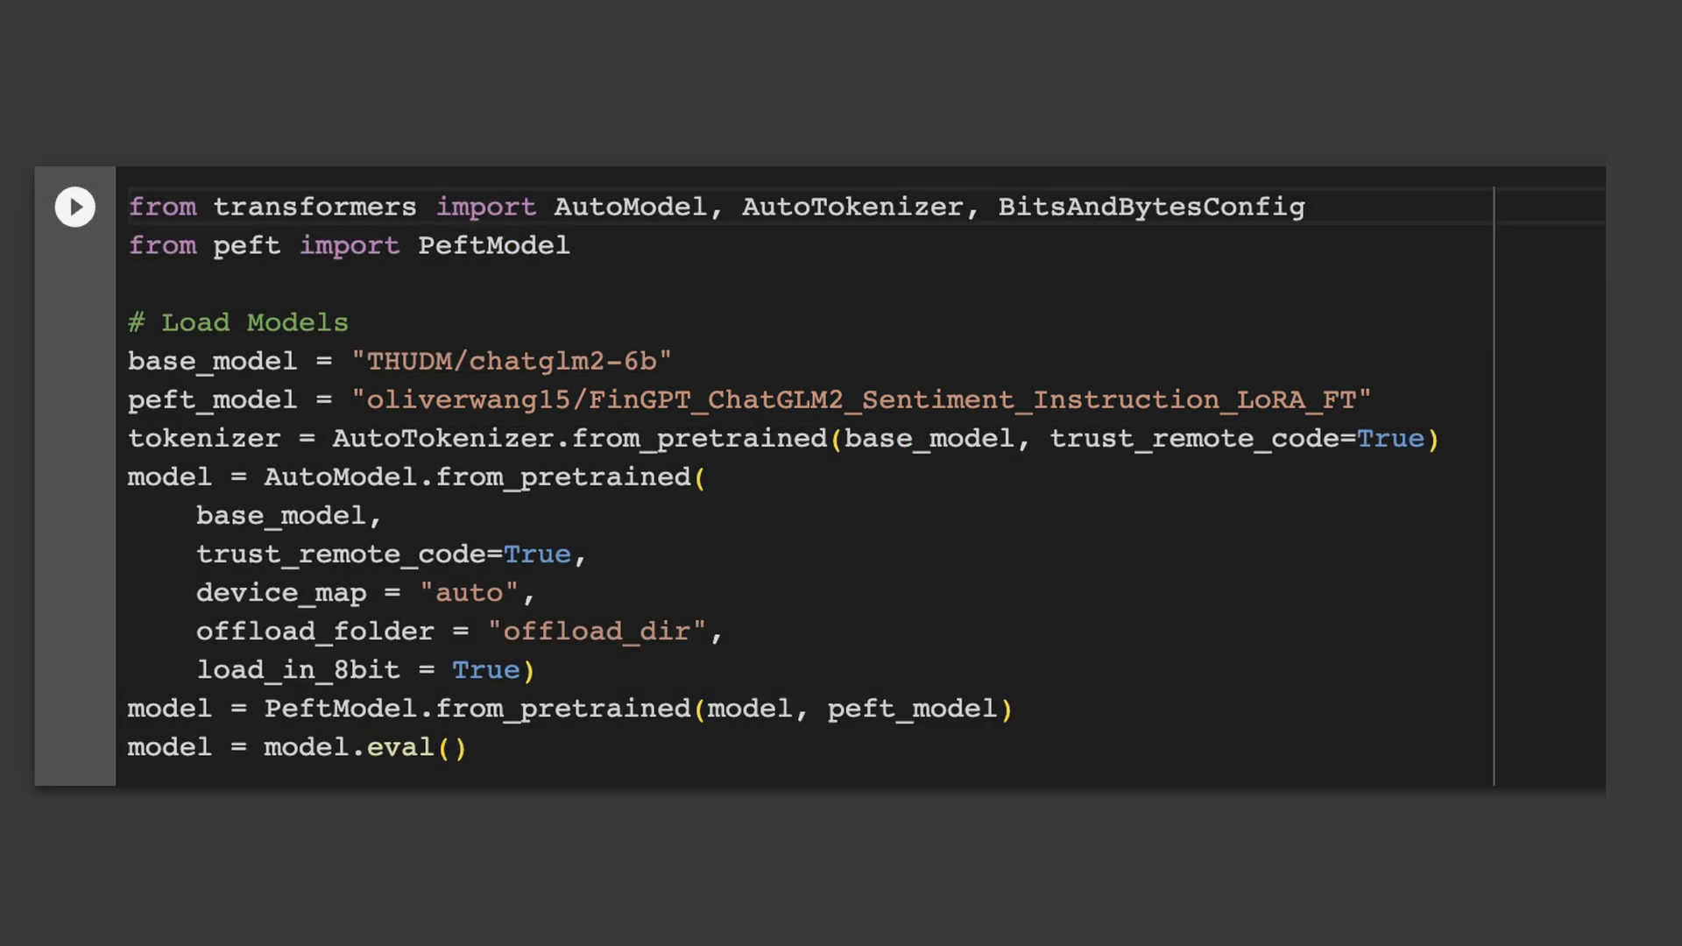
{"action": "scroll", "scroll_direction": "down", "scroll_amount": 3}
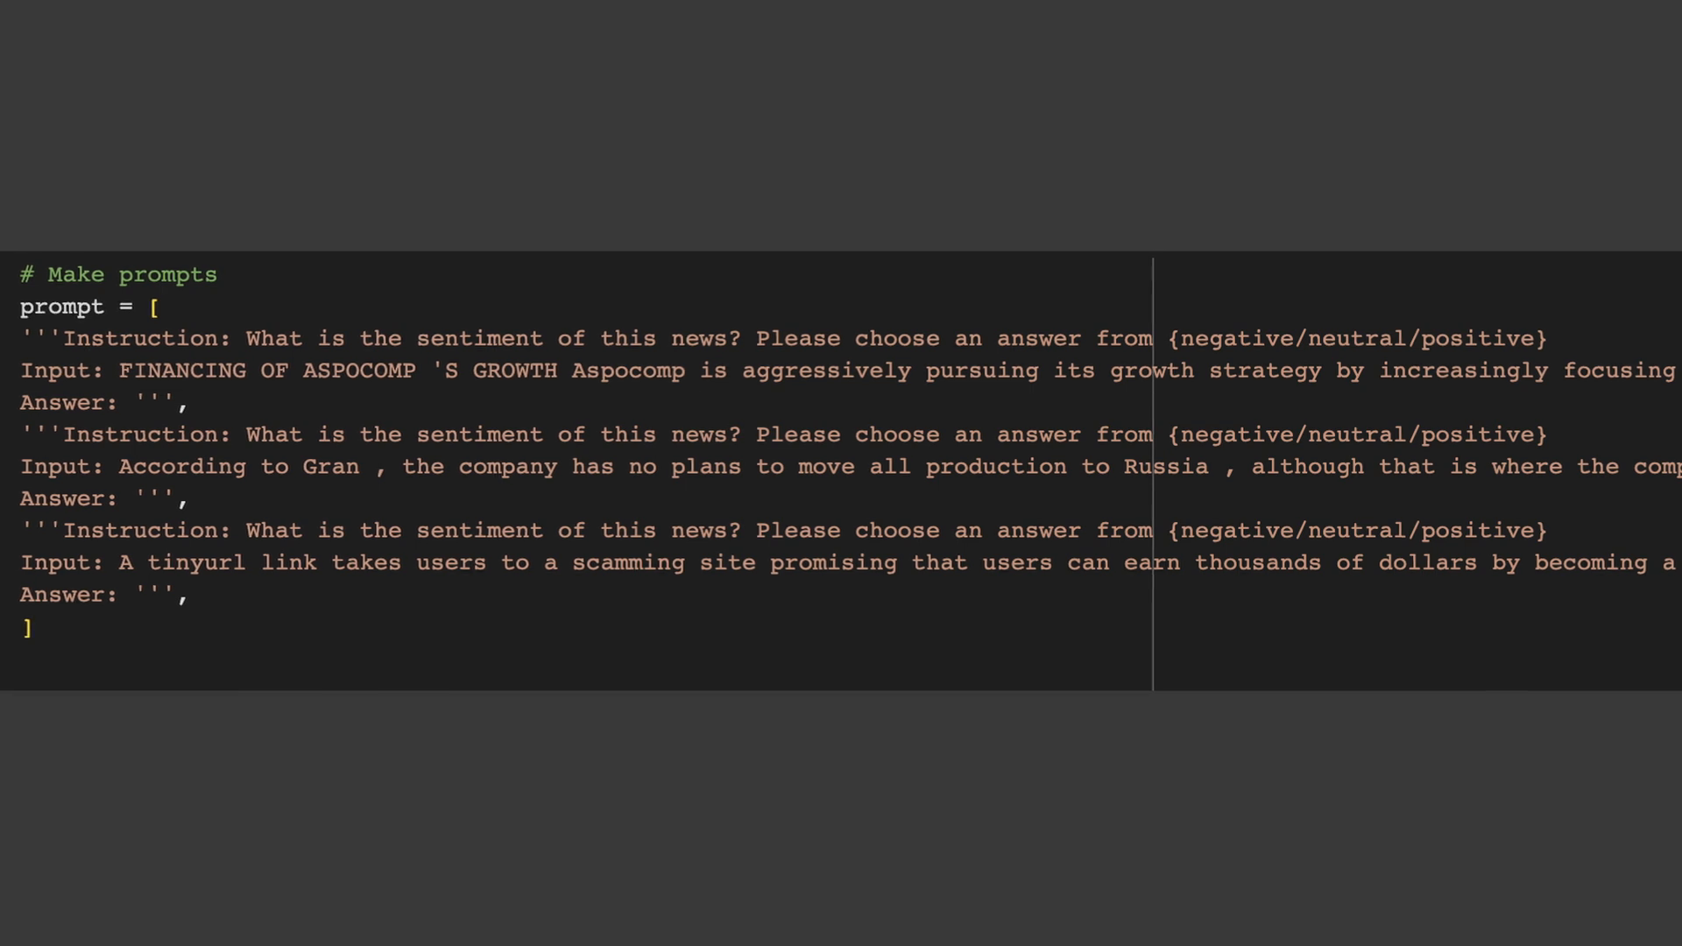
{"action": "left_click_drag", "start_coordinate": [244, 339], "coordinate": [646, 338]}
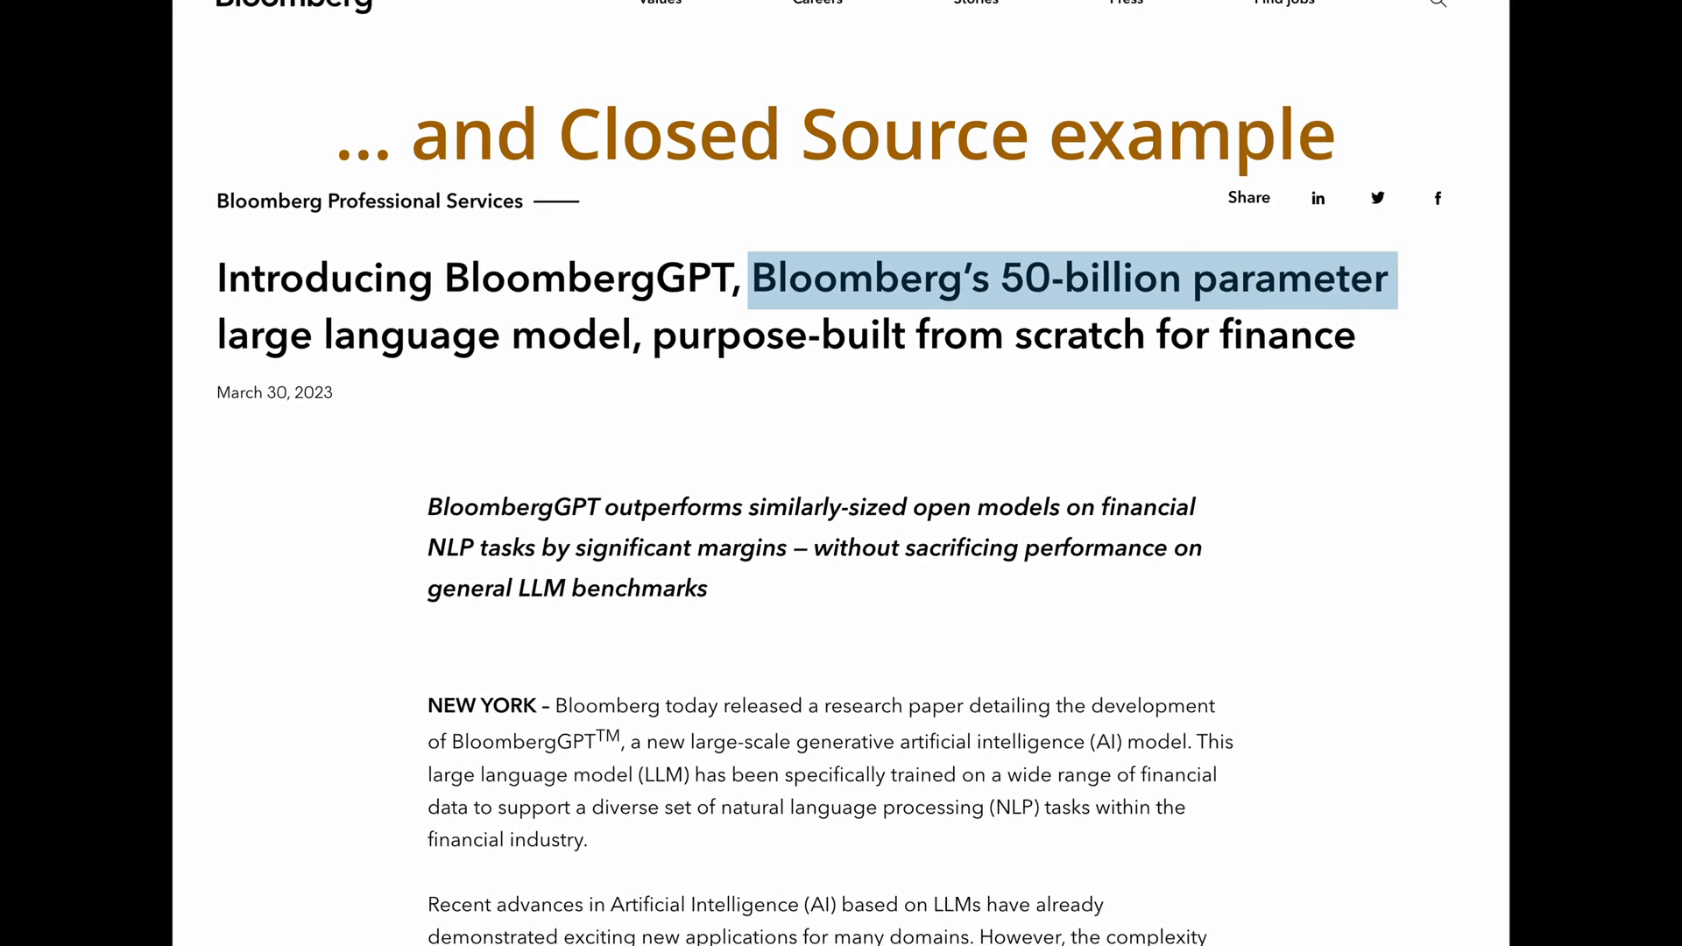
{"action": "scroll", "scroll_direction": "down", "scroll_amount": 3}
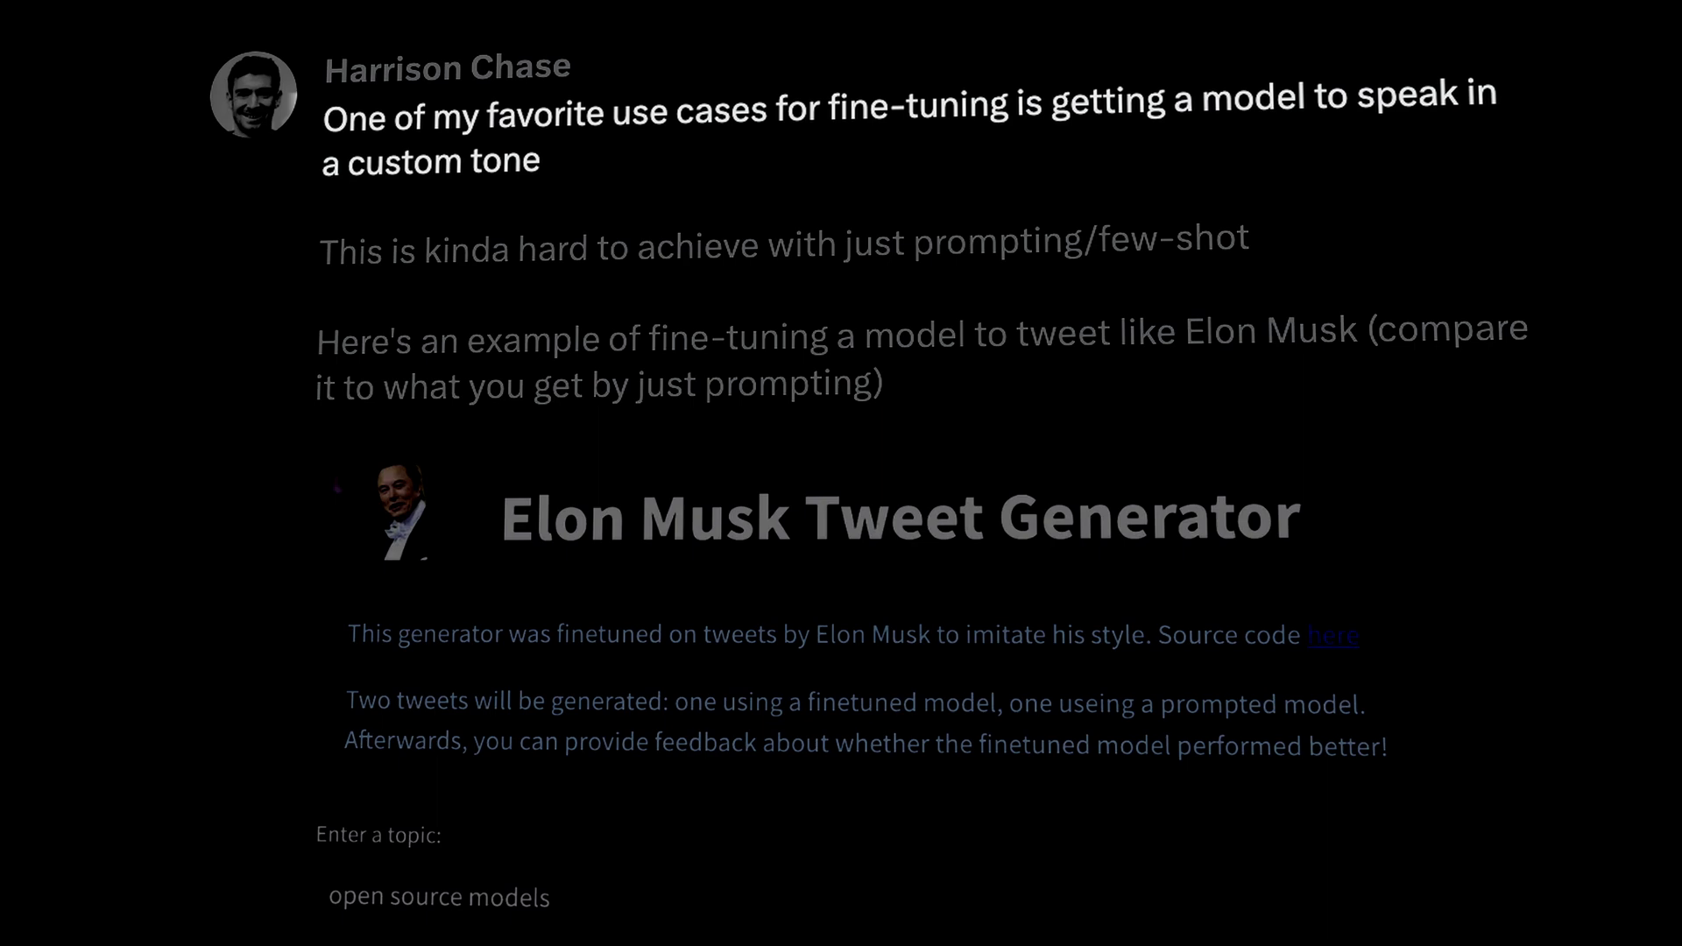
Generate a finetuned tweet on the topic 'investment', then view app.py on GitHub.
{"action": "type", "text": "investment"}
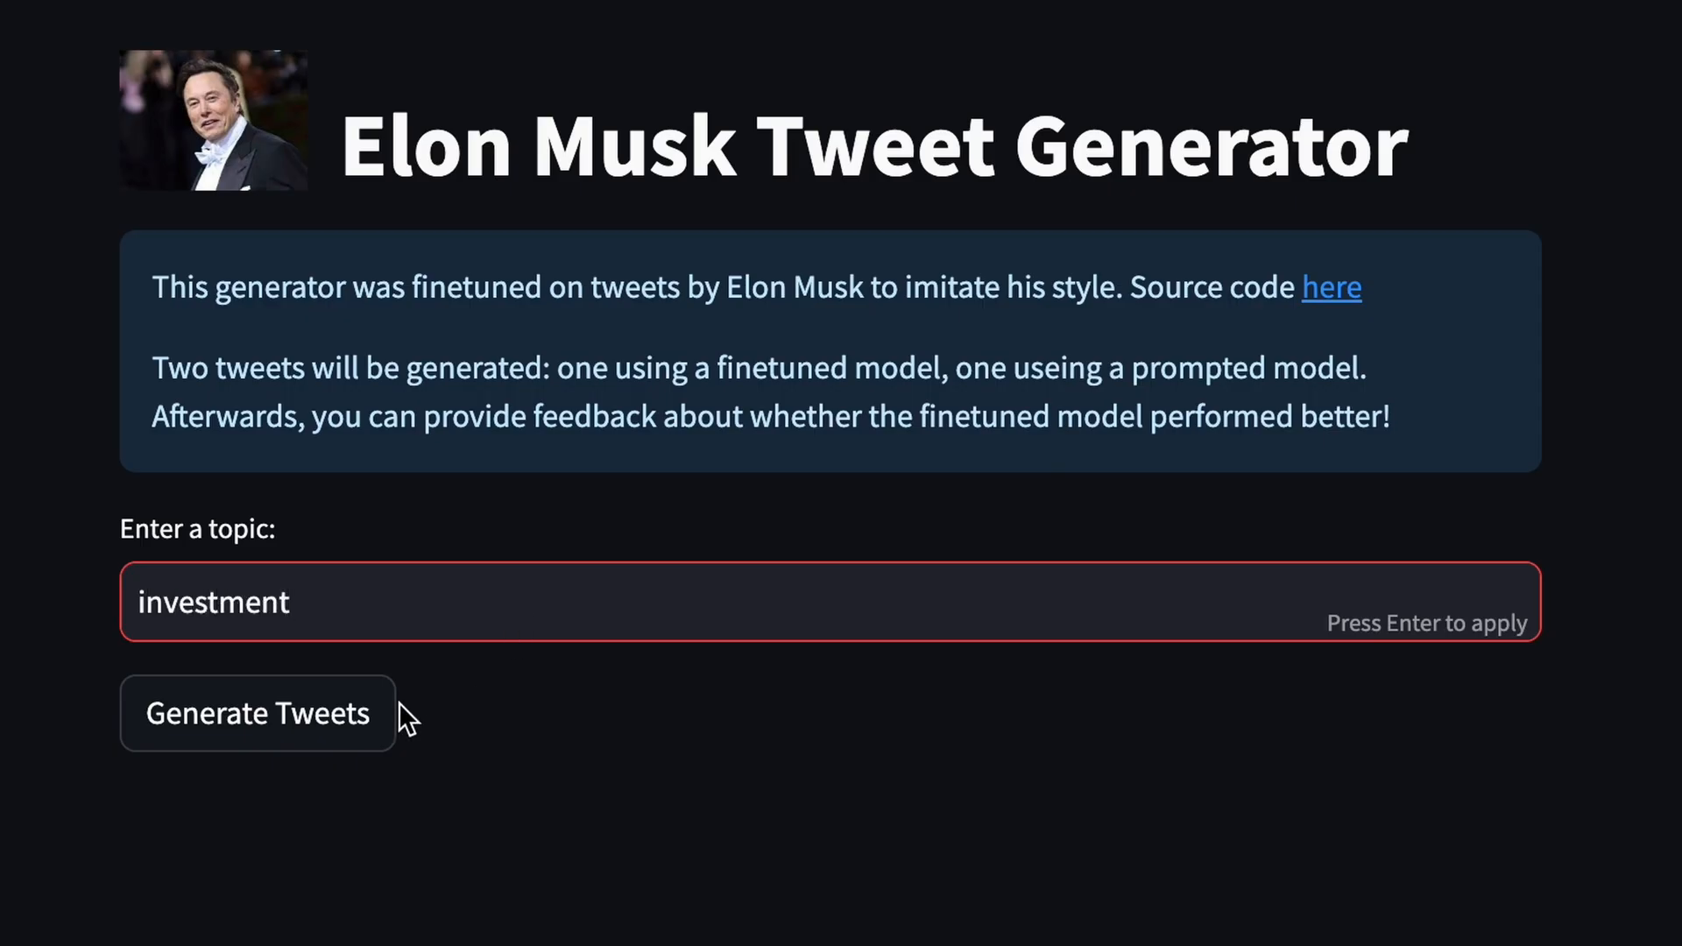
{"action": "left_click", "coordinate": [1330, 286]}
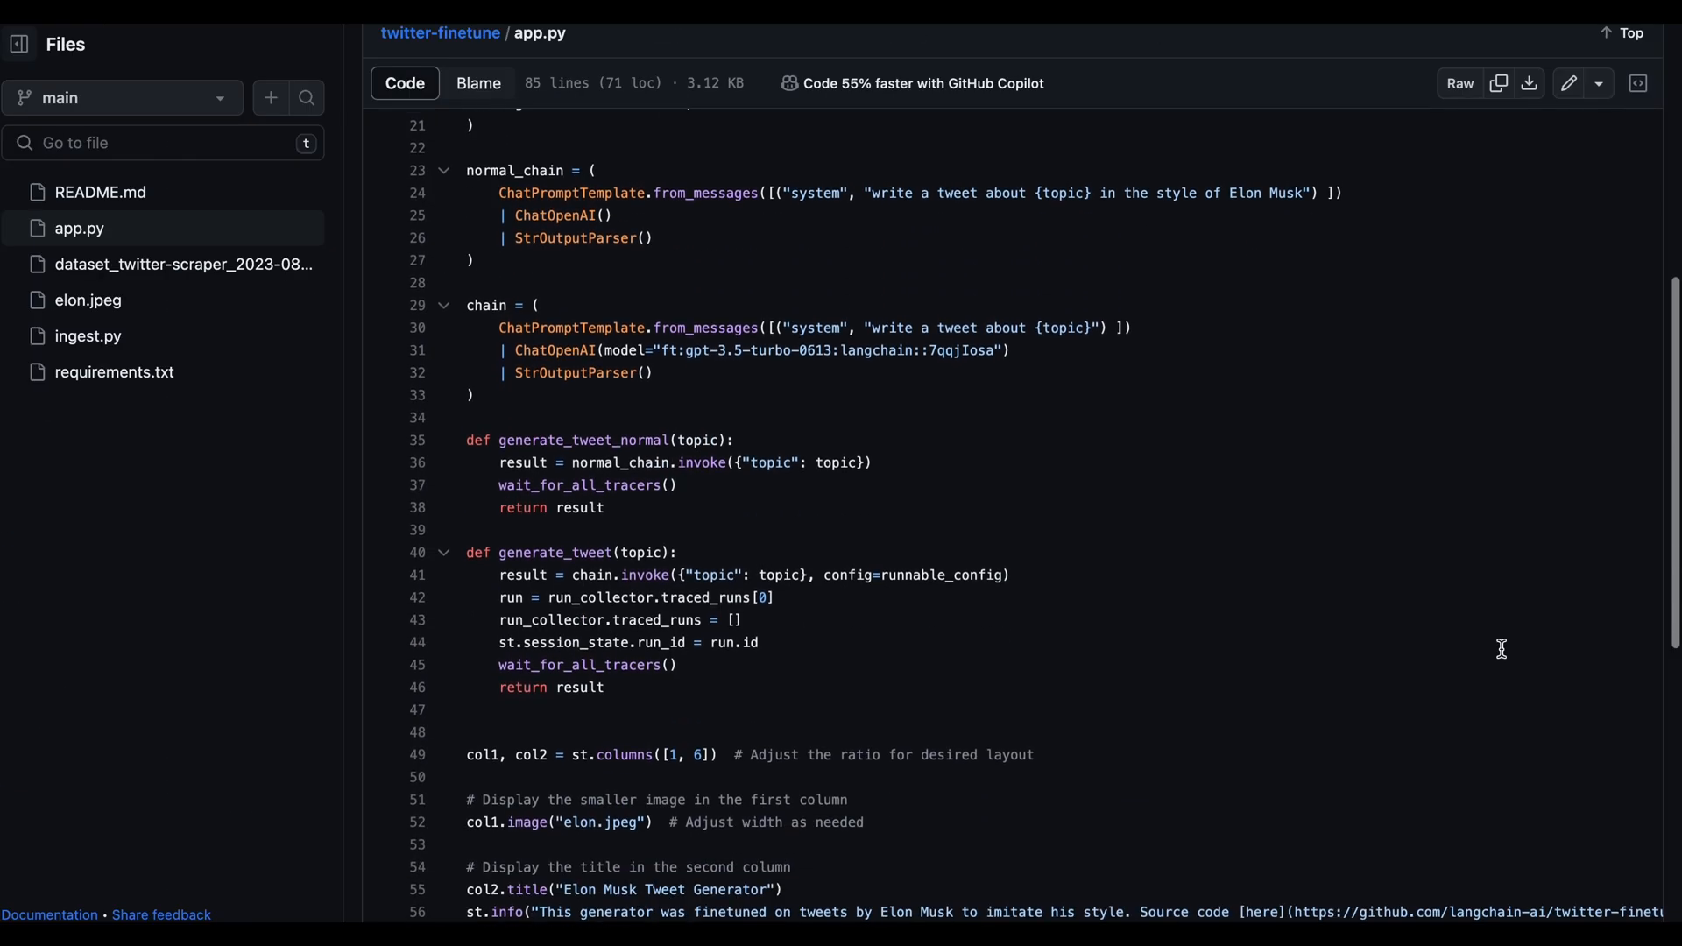
{"action": "scroll", "scroll_direction": "down", "scroll_amount": 3}
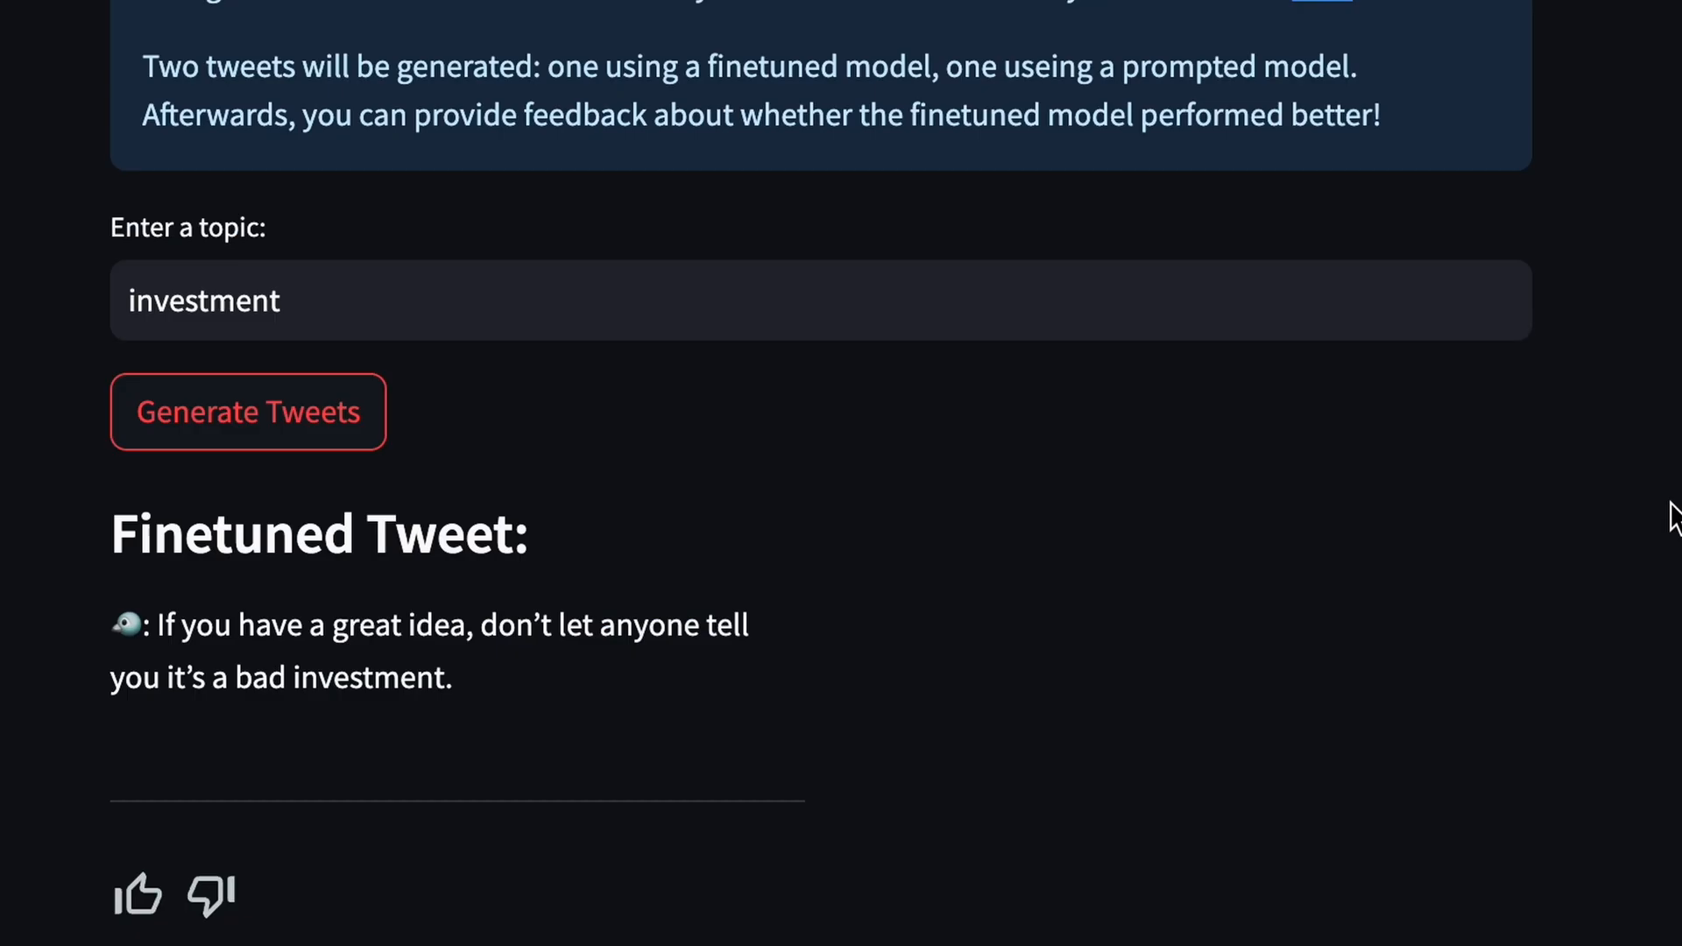
{"action": "left_click", "coordinate": [248, 412]}
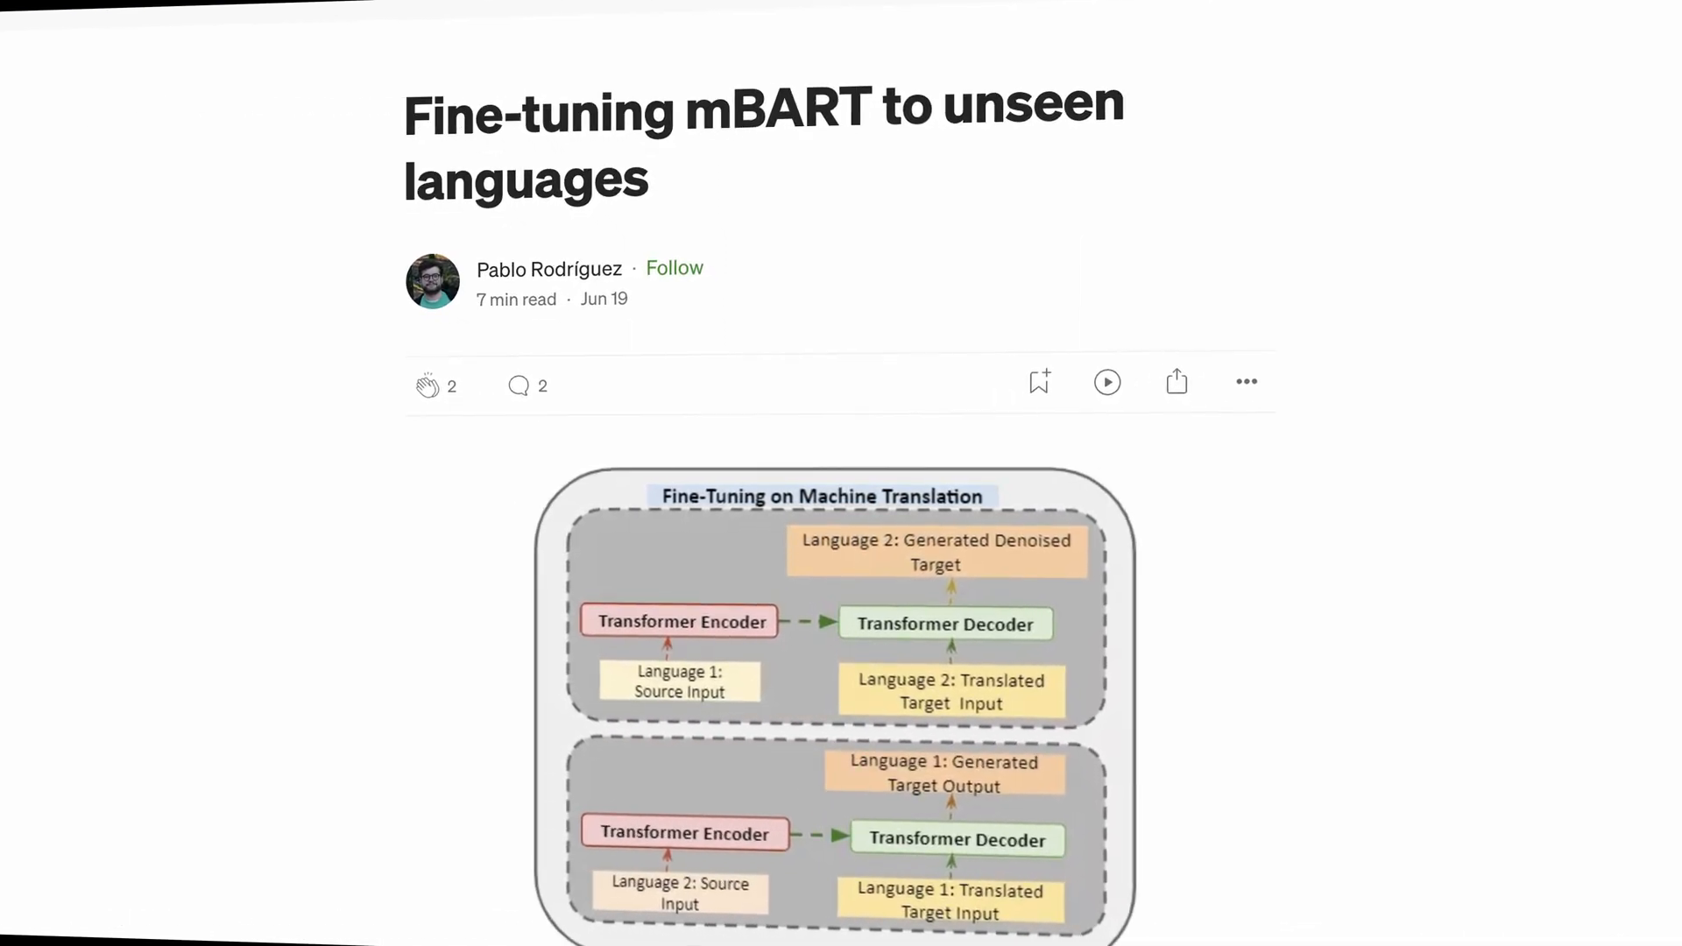
{"action": "scroll", "scroll_direction": "down", "scroll_amount": 3}
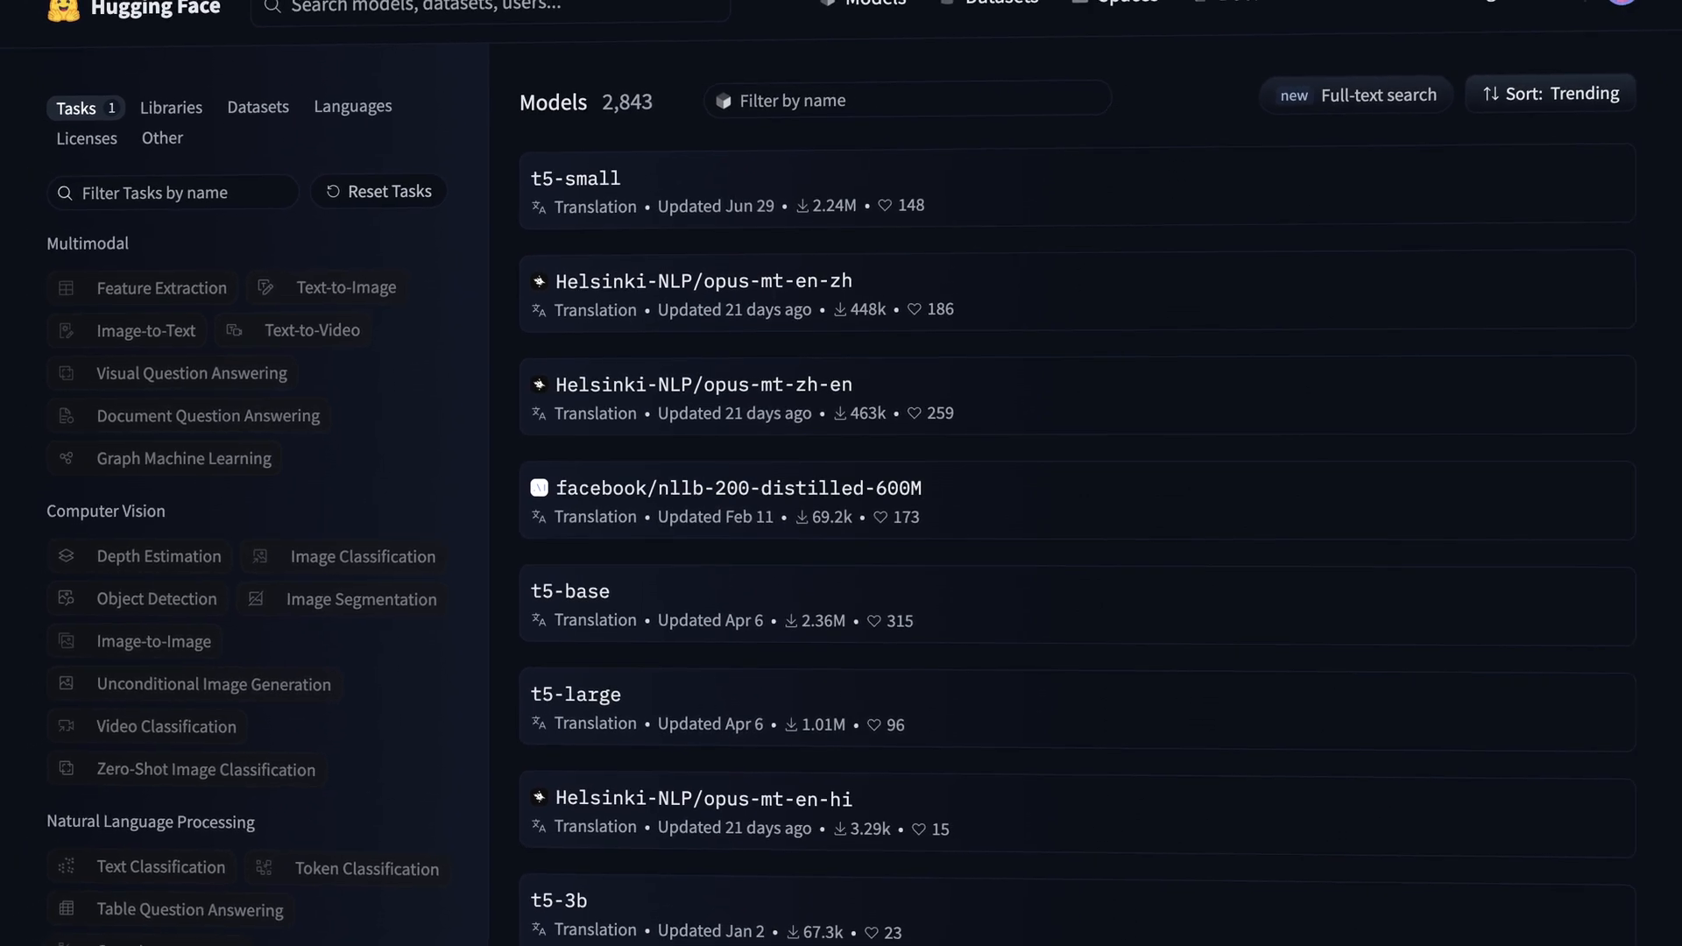
Show the opus100 af-en subset and highlight its list of English language pairs.
{"action": "left_click", "coordinate": [572, 178]}
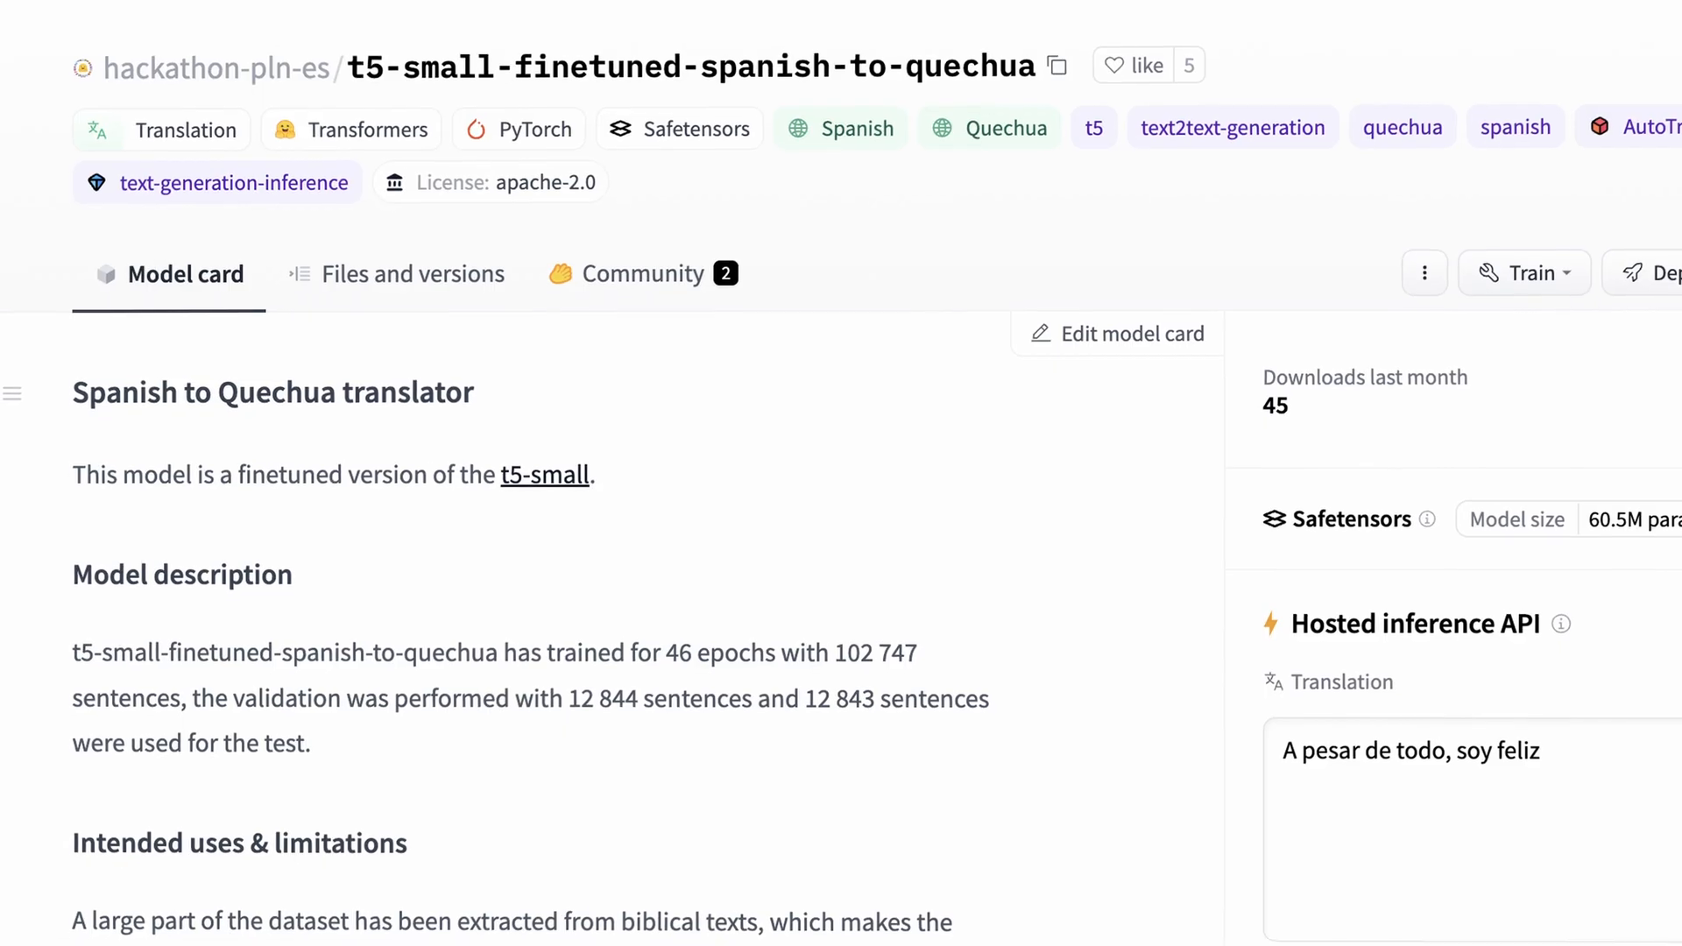
{"action": "scroll", "scroll_direction": "down", "scroll_amount": 3}
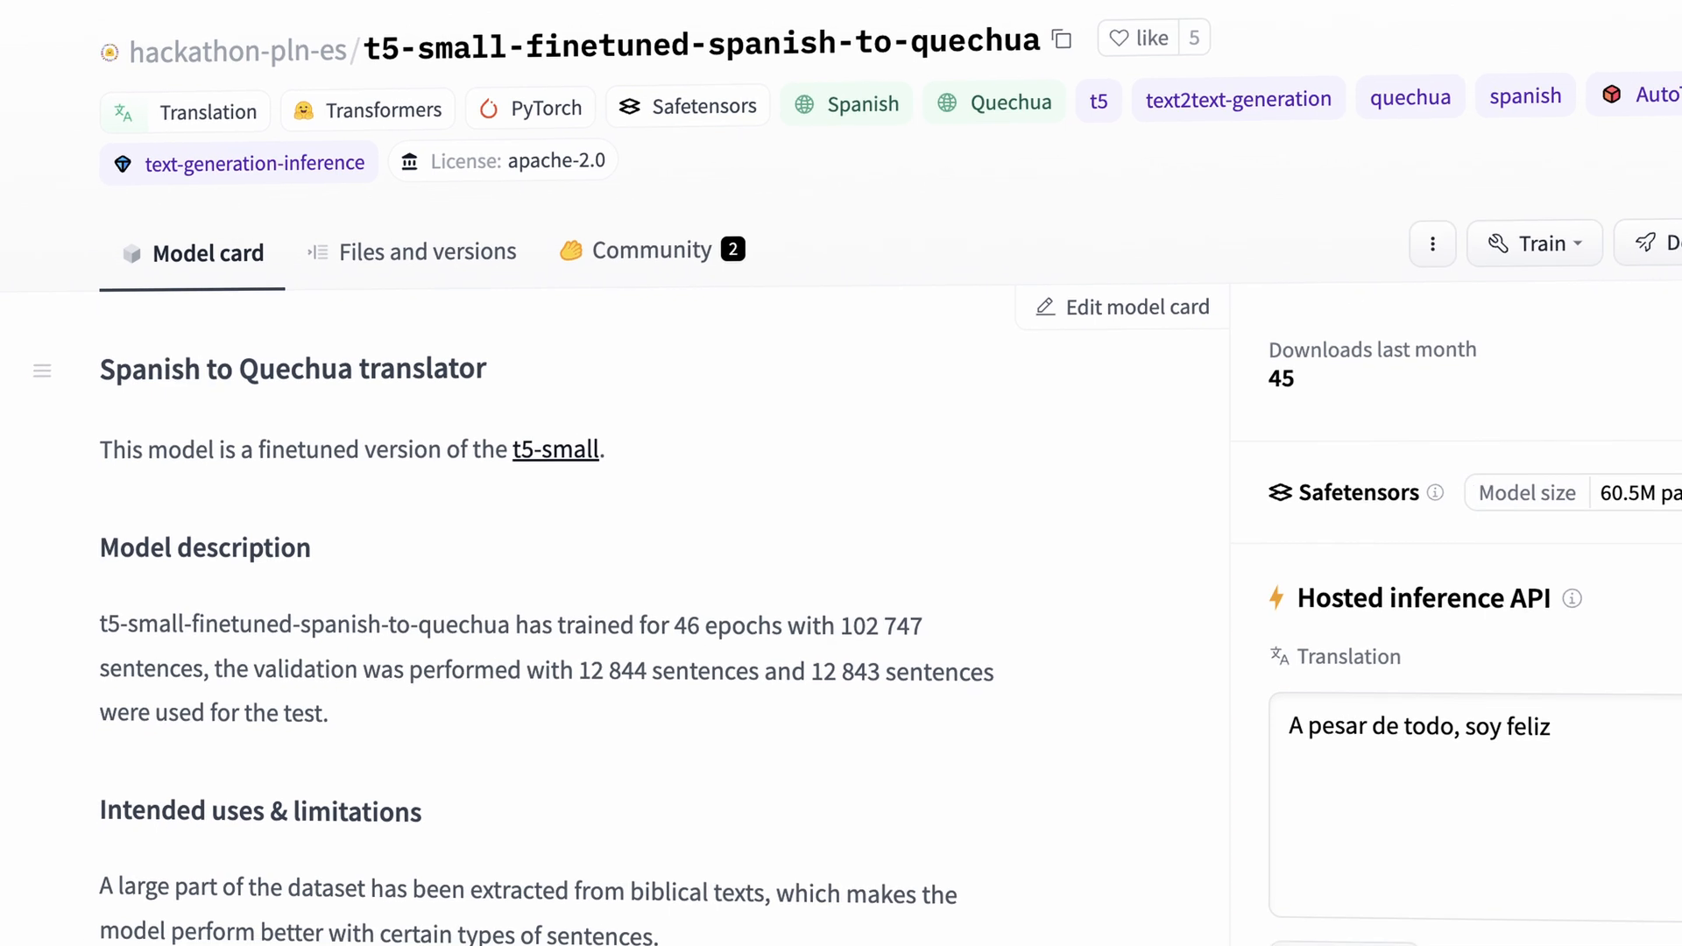
{"action": "scroll", "scroll_direction": "down", "scroll_amount": 3}
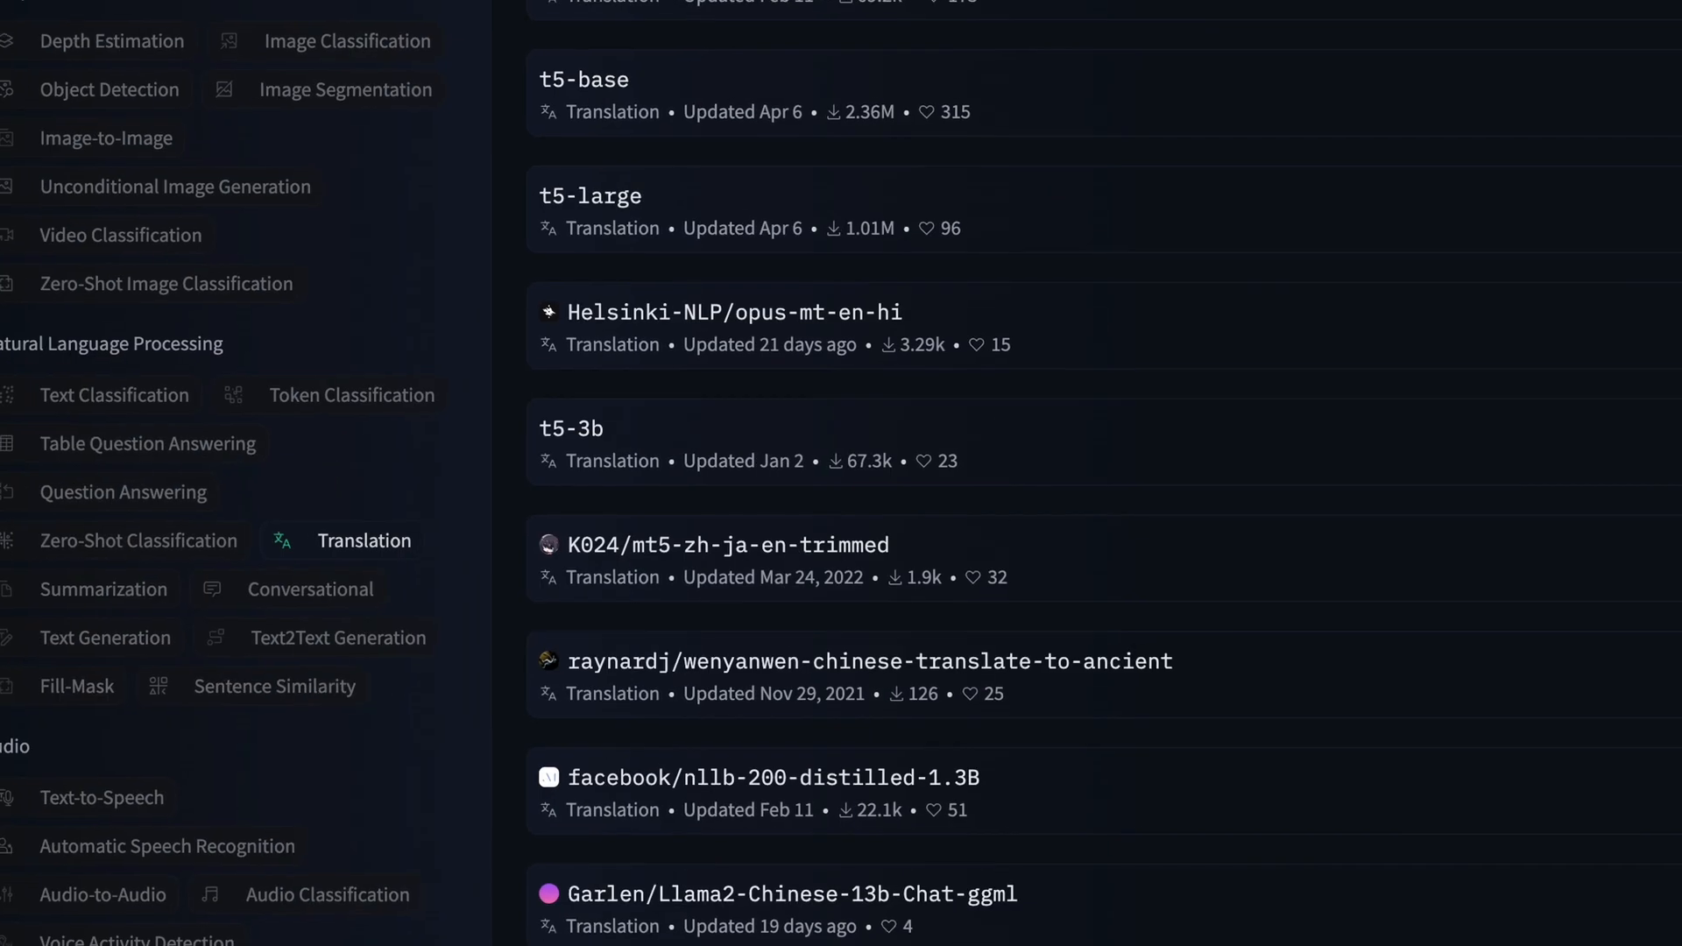
{"action": "scroll", "scroll_direction": "down", "scroll_amount": 3}
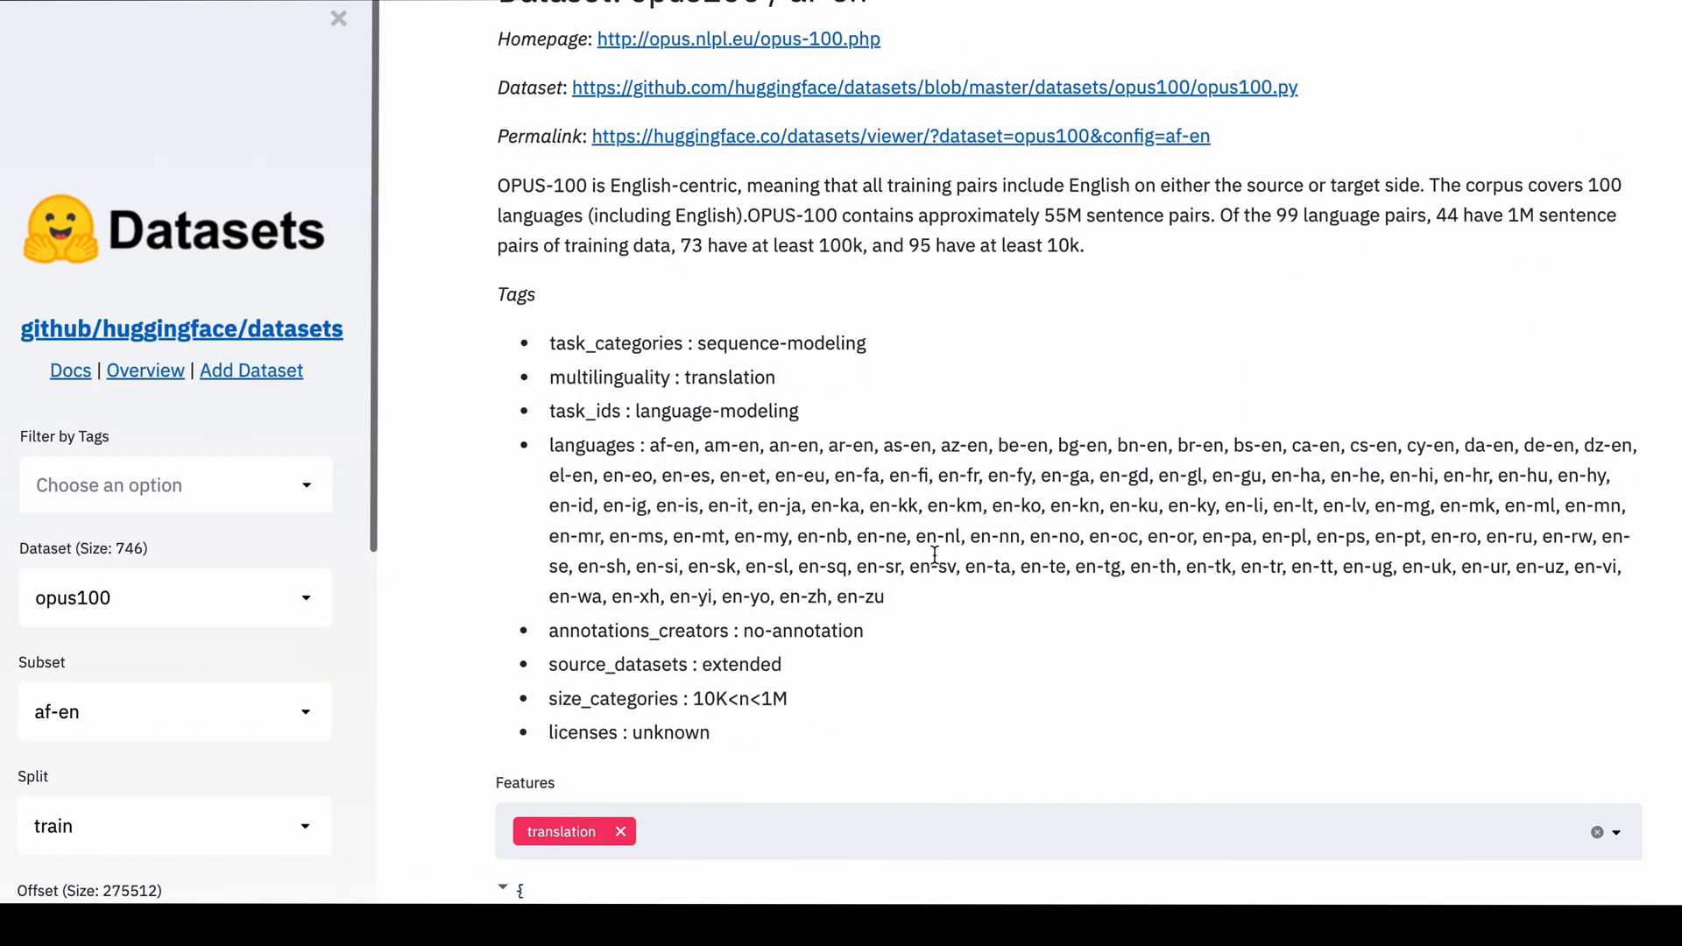
{"action": "left_click_drag", "start_coordinate": [671, 498], "coordinate": [885, 597]}
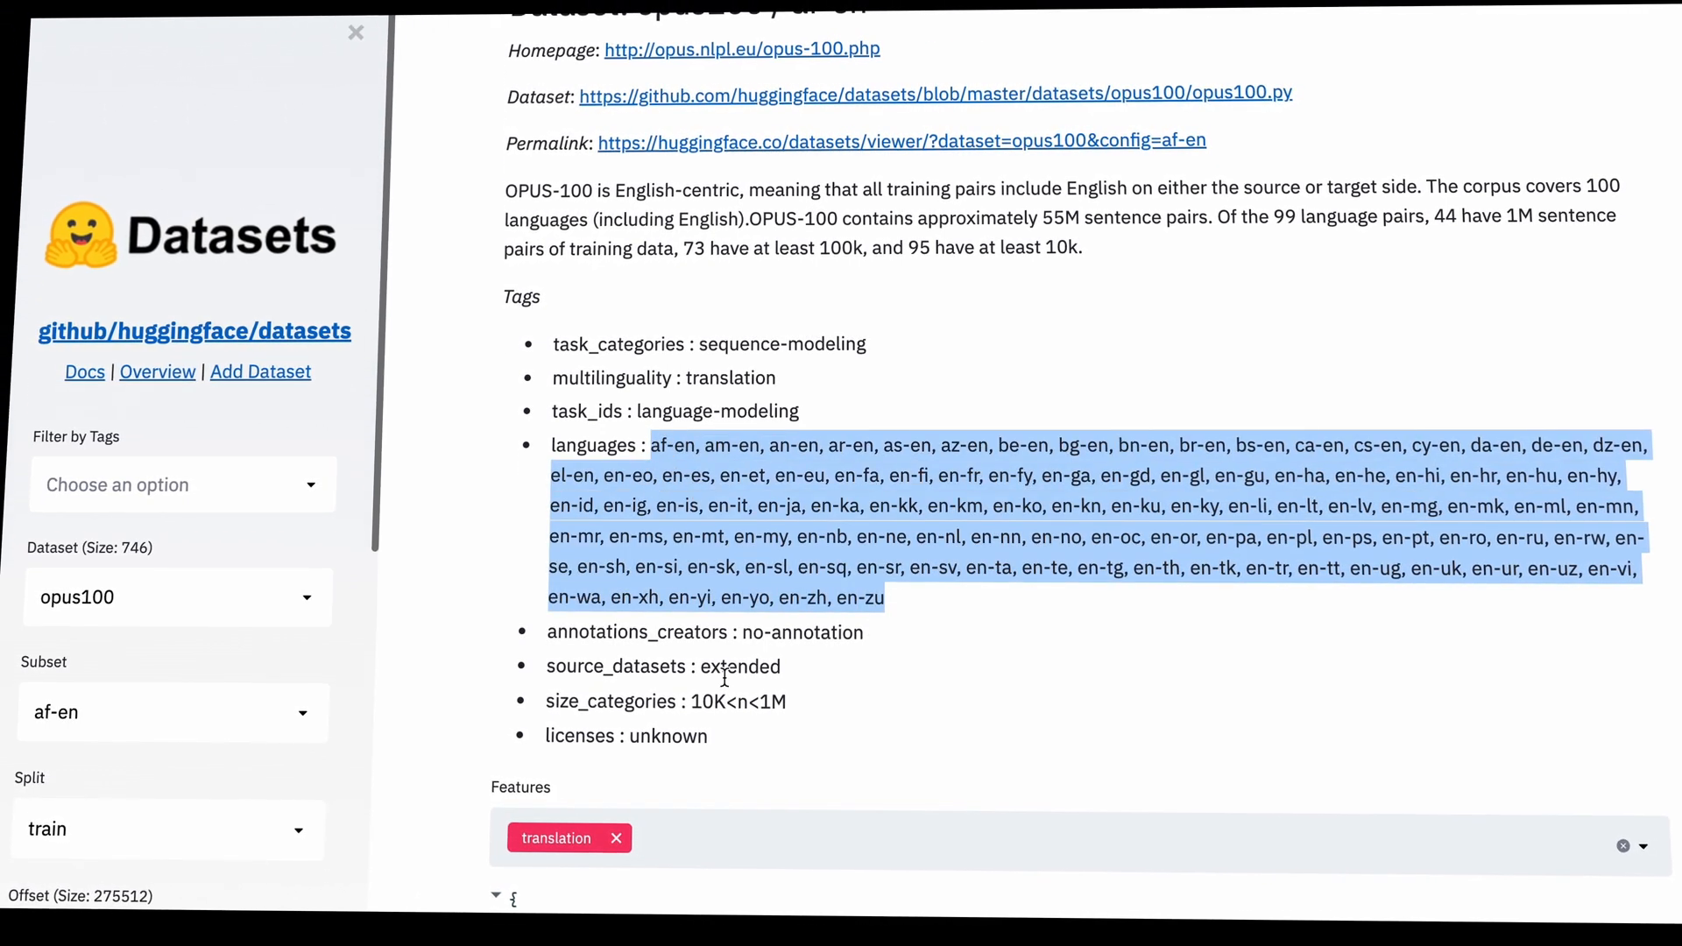
{"action": "scroll", "scroll_direction": "down", "scroll_amount": 3}
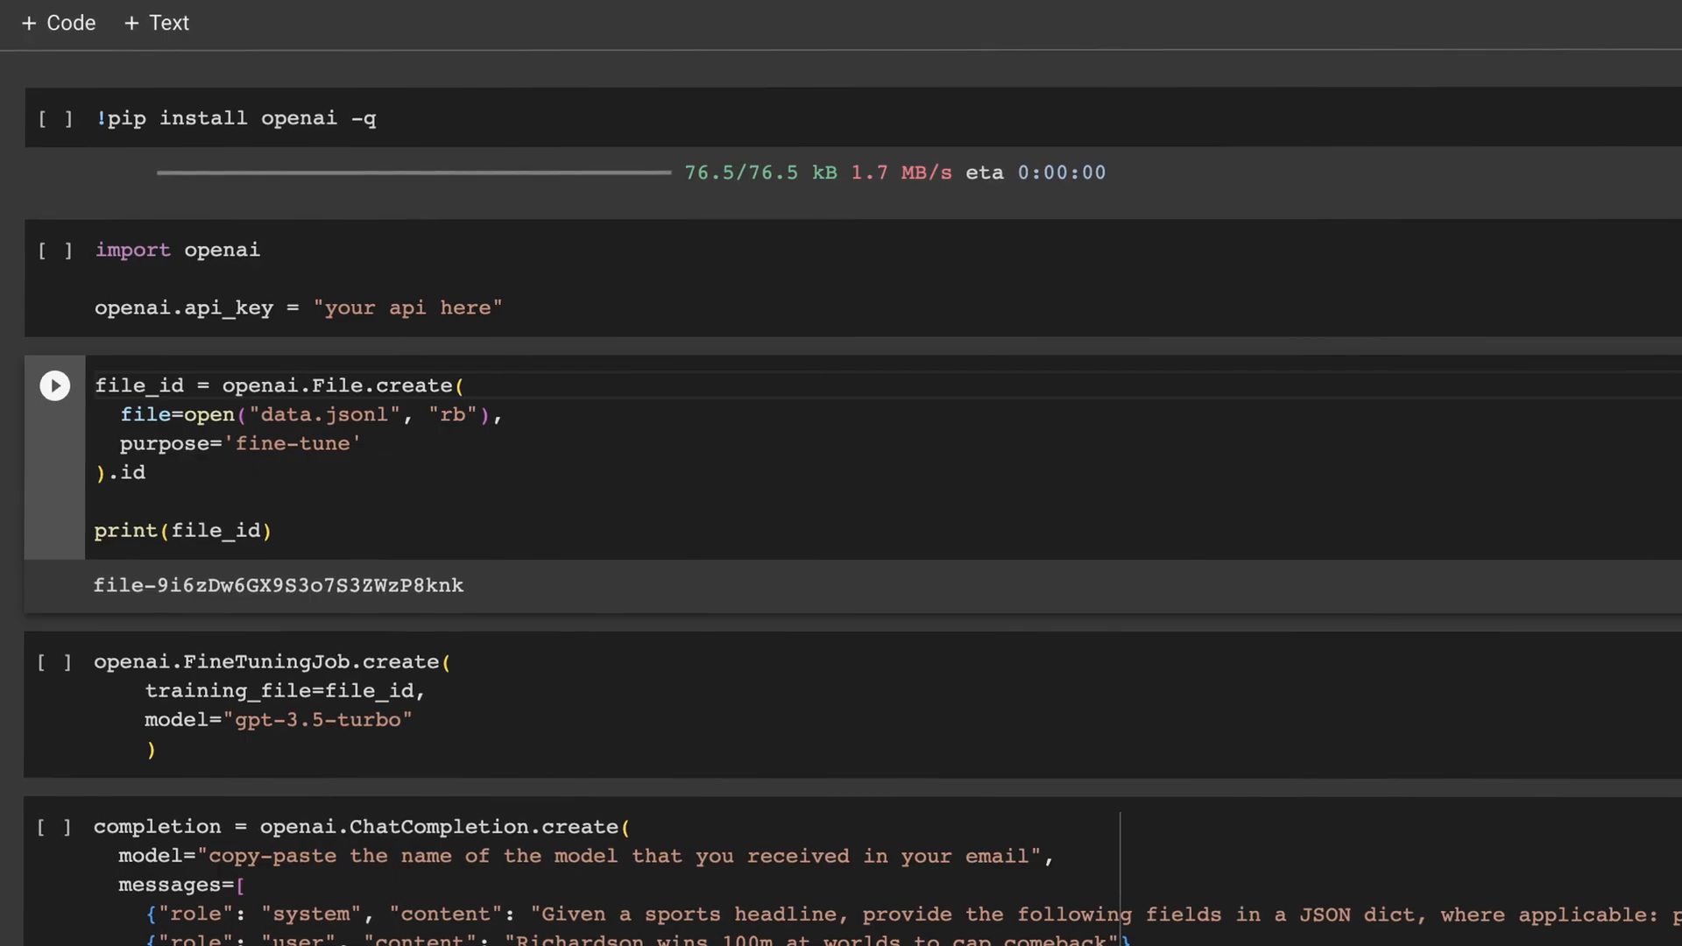
Scroll down to the 'Analyzing your fine-tuned model' section of the OpenAI docs.
{"action": "scroll", "scroll_direction": "down", "scroll_amount": 3}
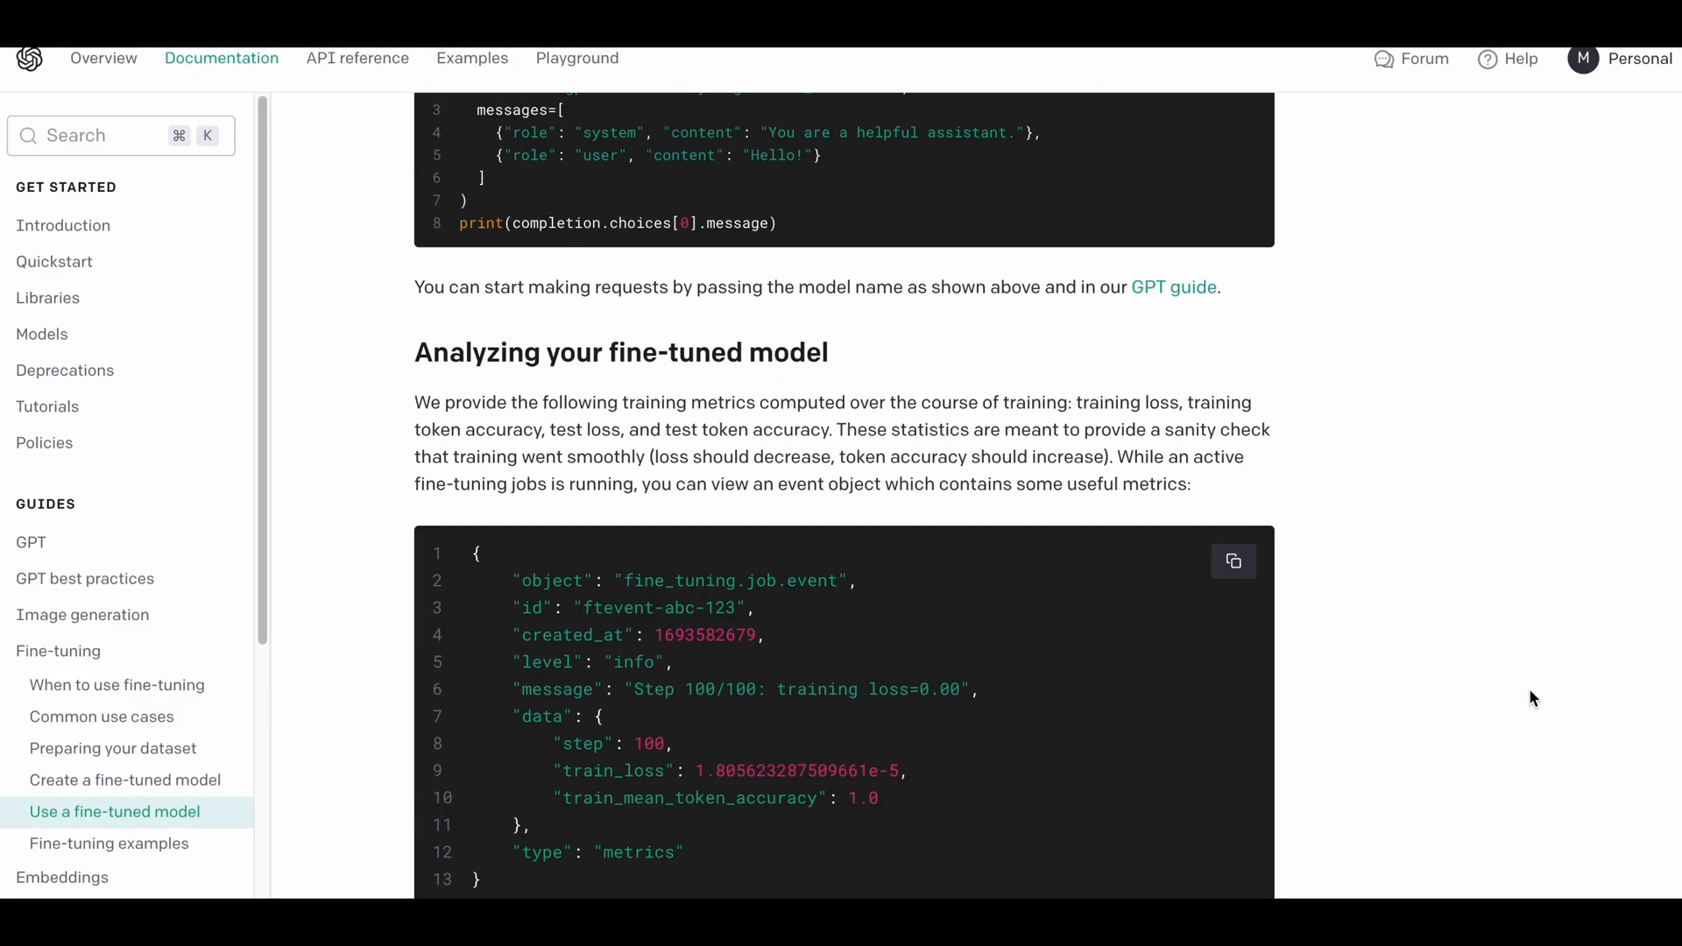
{"action": "scroll", "scroll_direction": "down", "scroll_amount": 3}
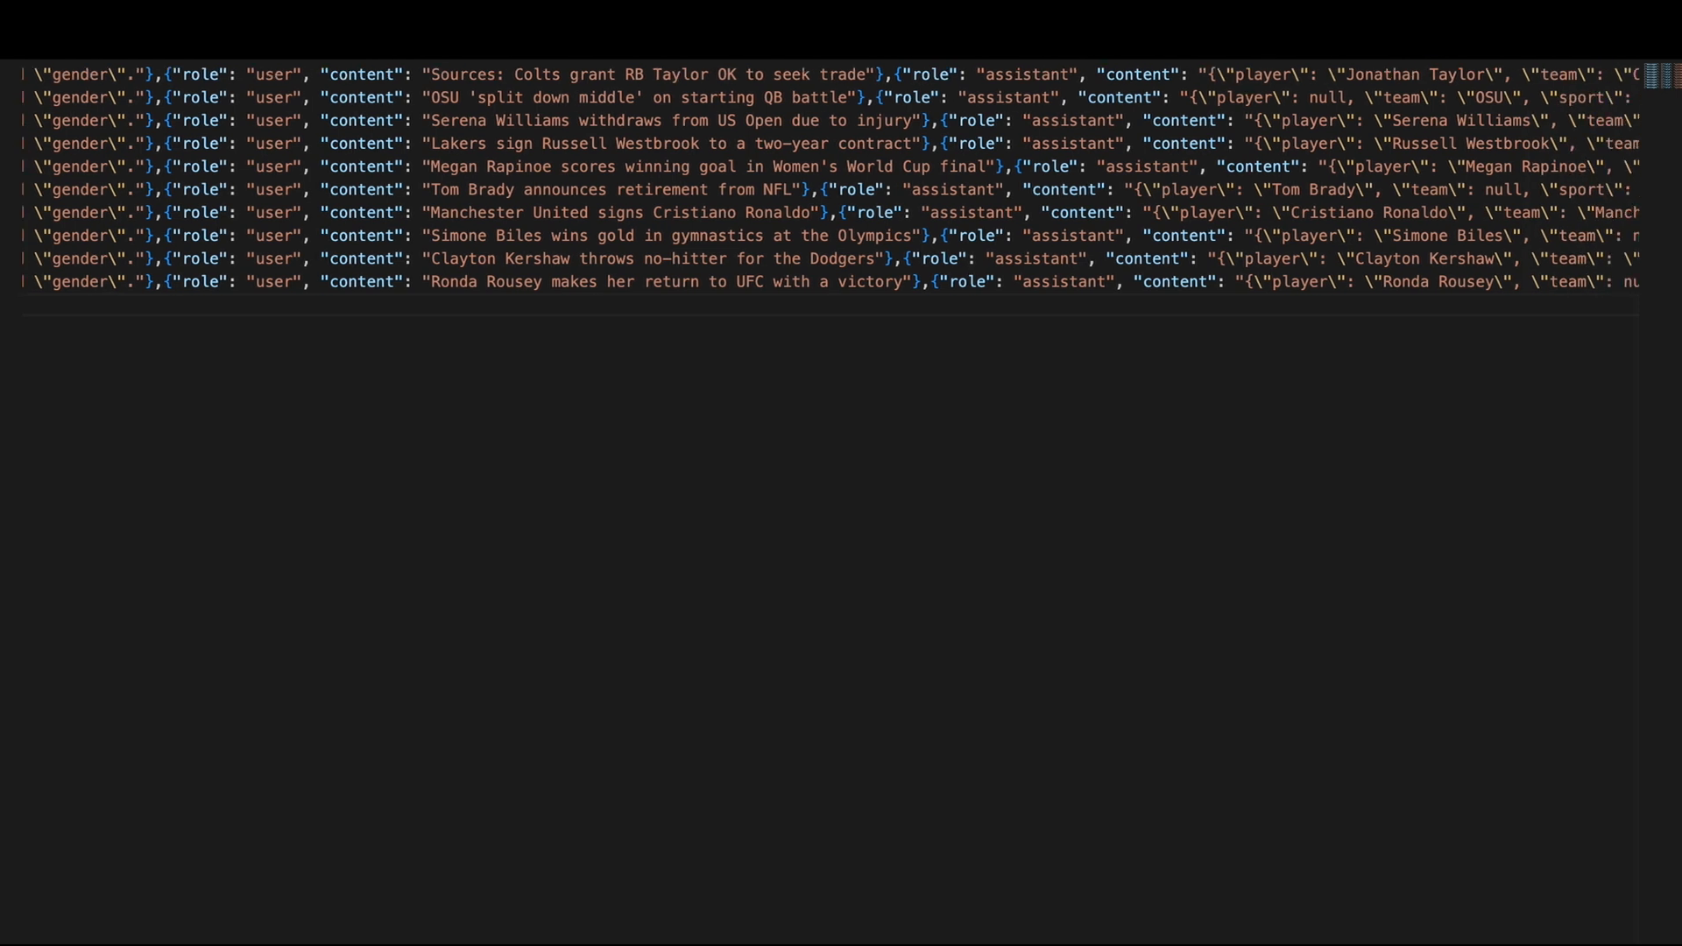
Scroll across the data.jsonl sports-headline training lines.
{"action": "scroll", "scroll_direction": "right", "scroll_amount": 3}
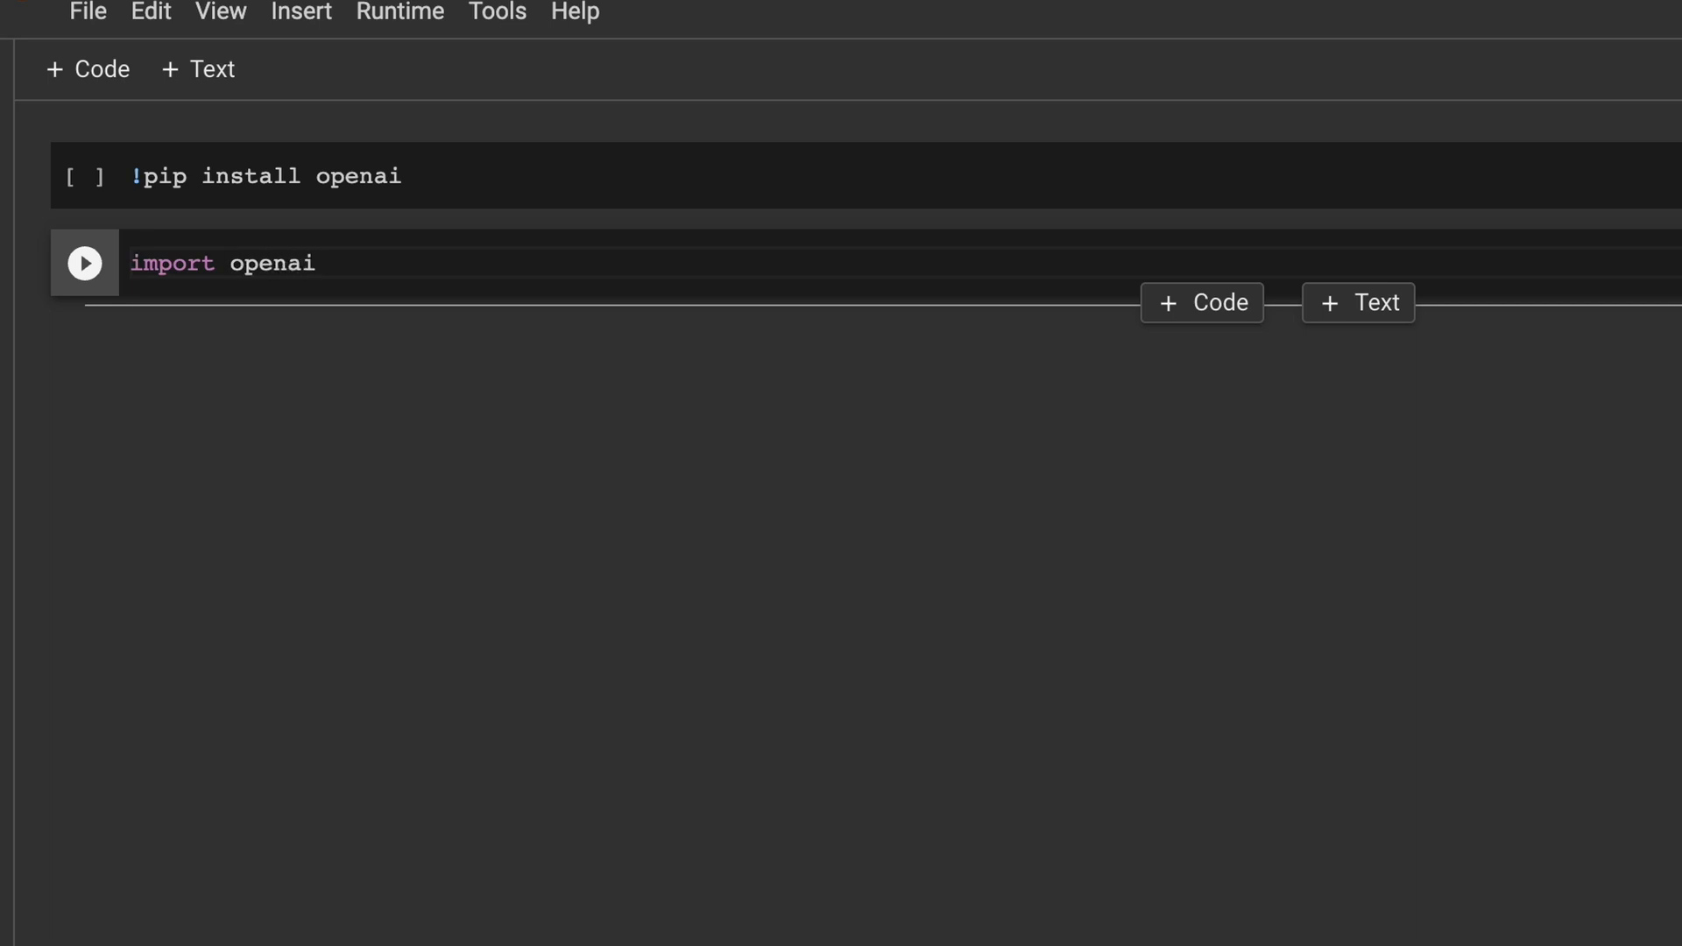
Add openai.api_key = "insert your key here", set the fine-tuned model name, and run the completion.
{"action": "type", "text": "openai.api_key = \""}
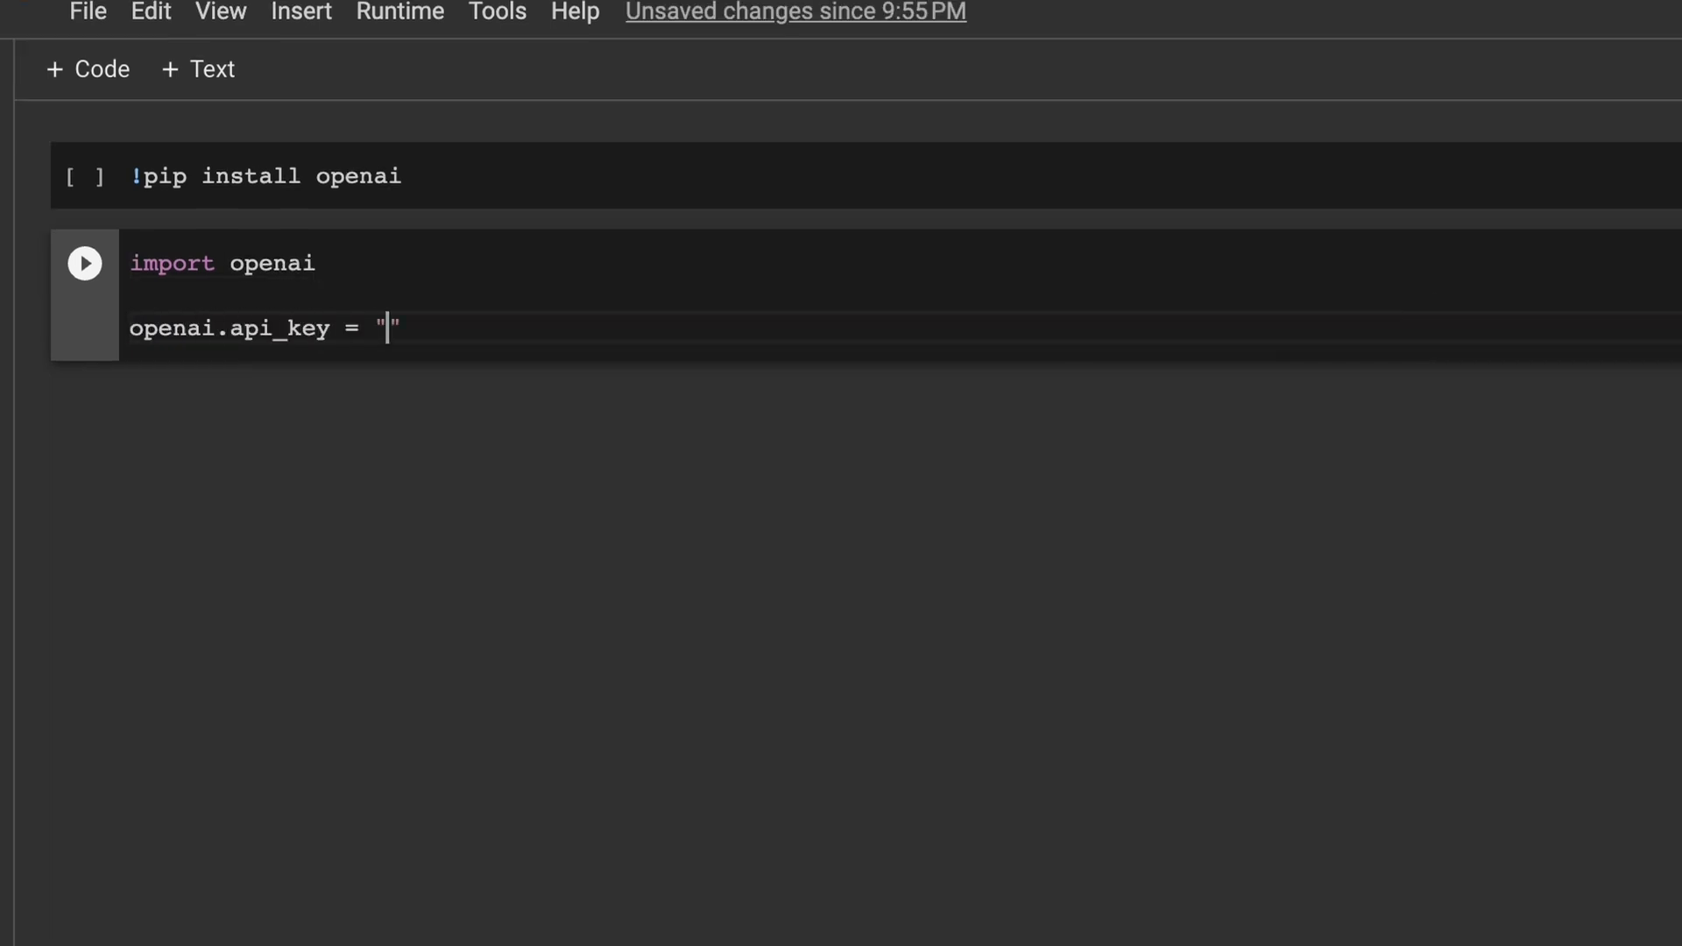
{"action": "type", "text": "insert your key here"}
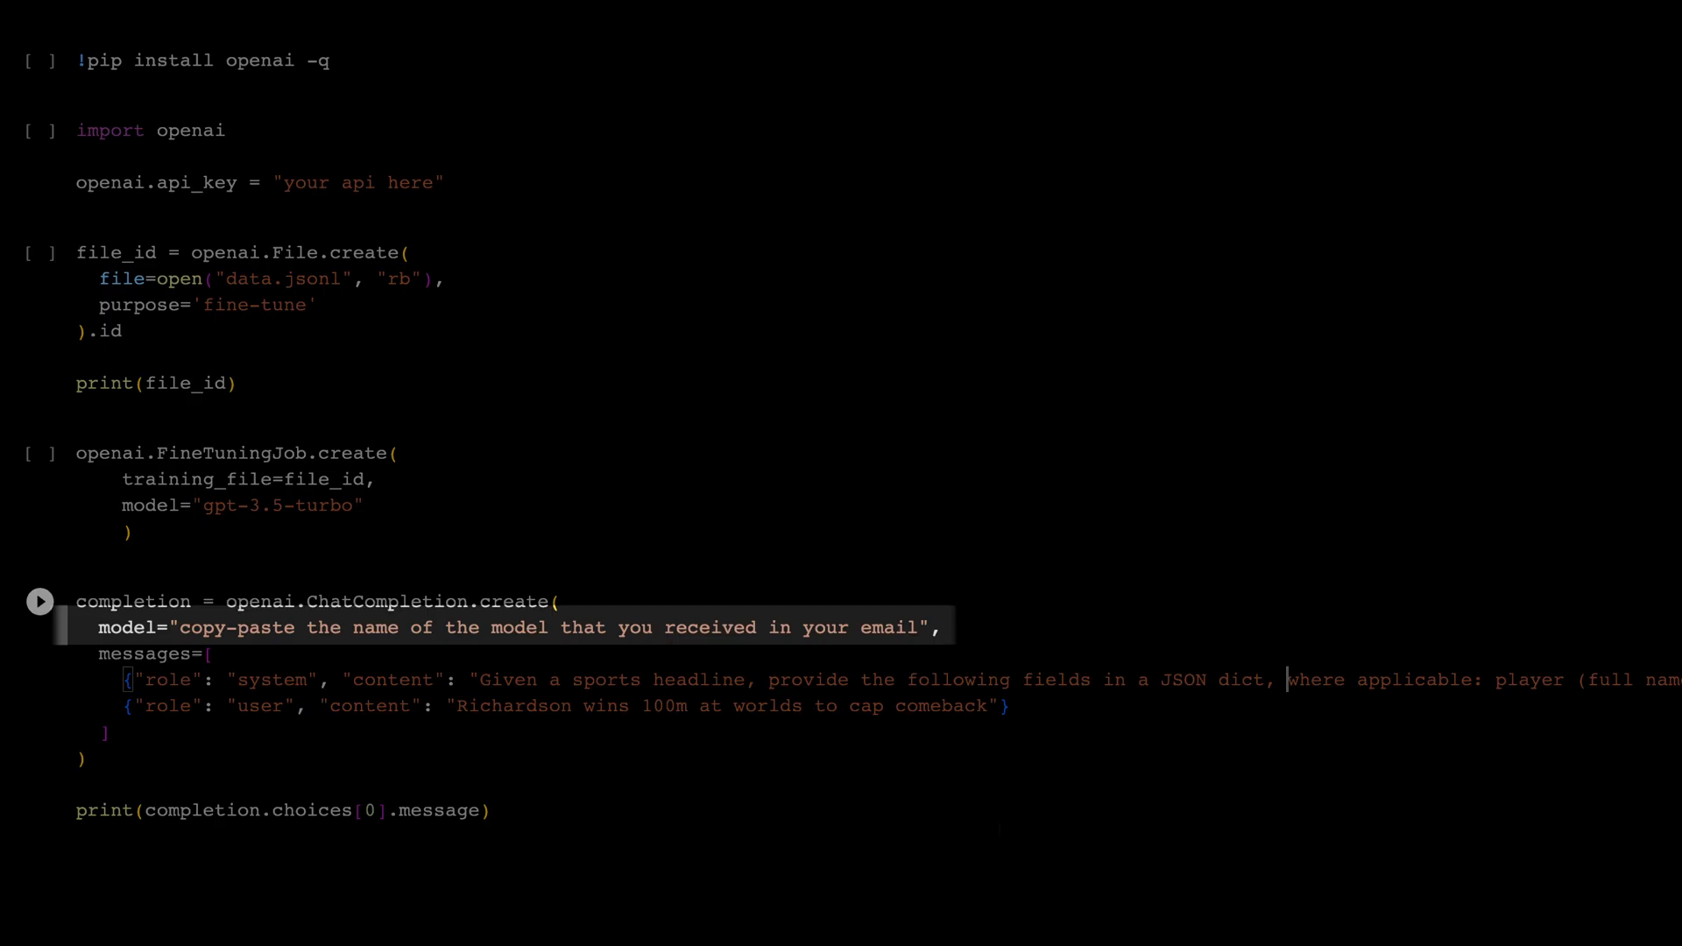
{"action": "left_click", "coordinate": [204, 60]}
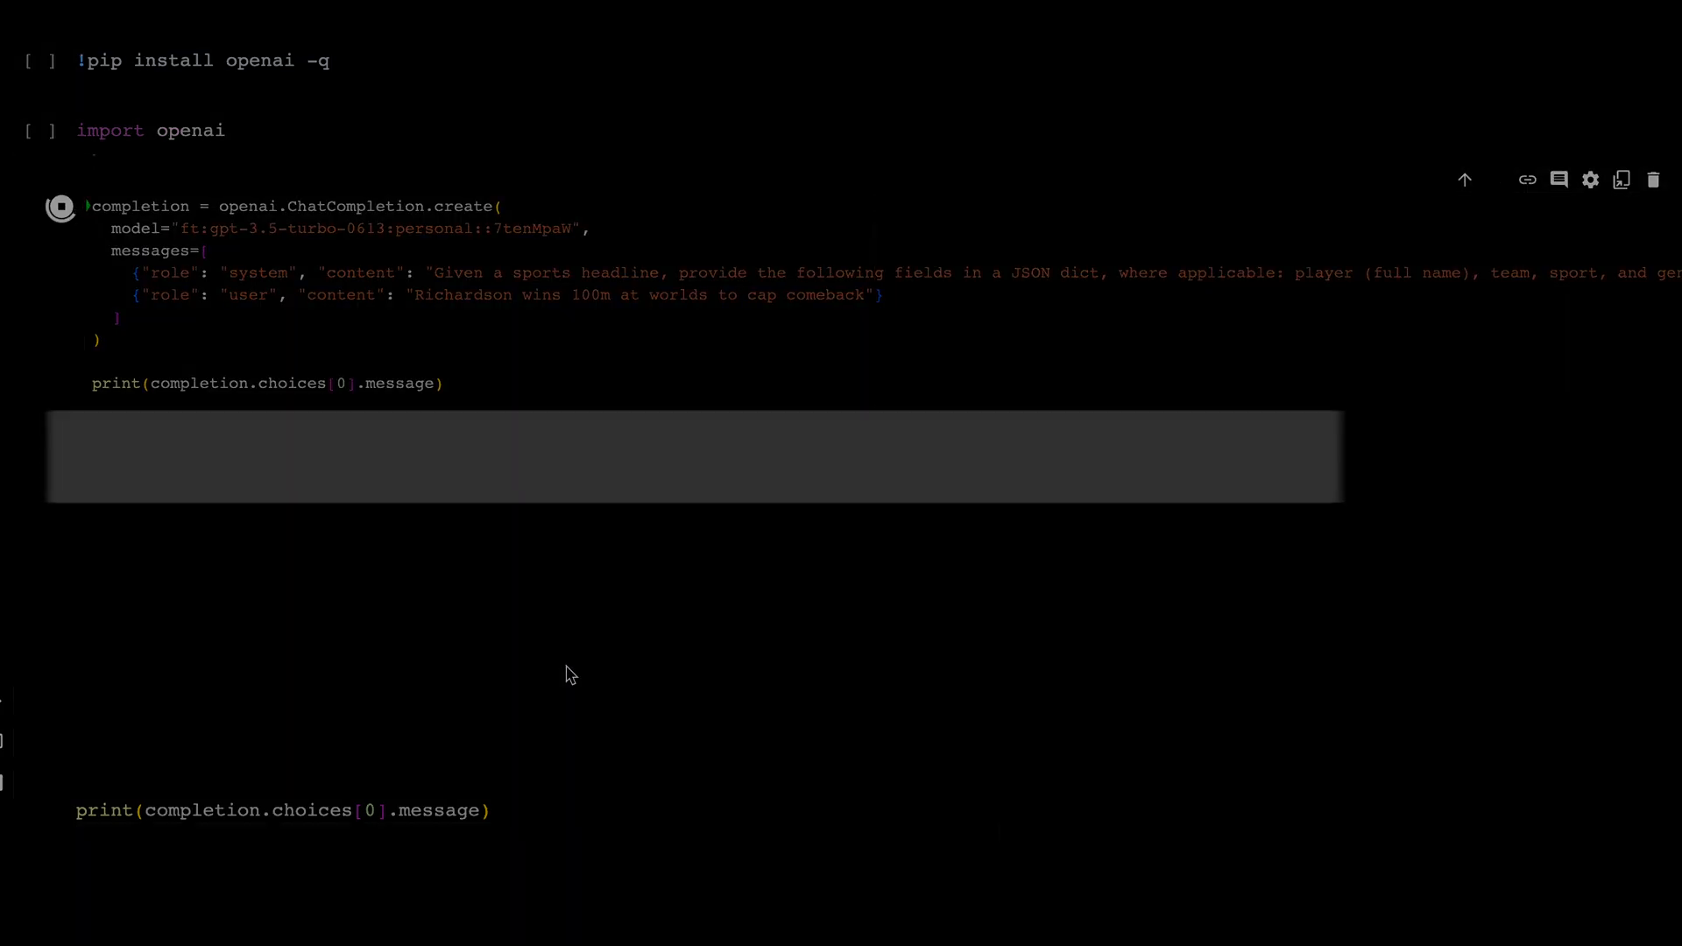
{"action": "left_click", "coordinate": [61, 207]}
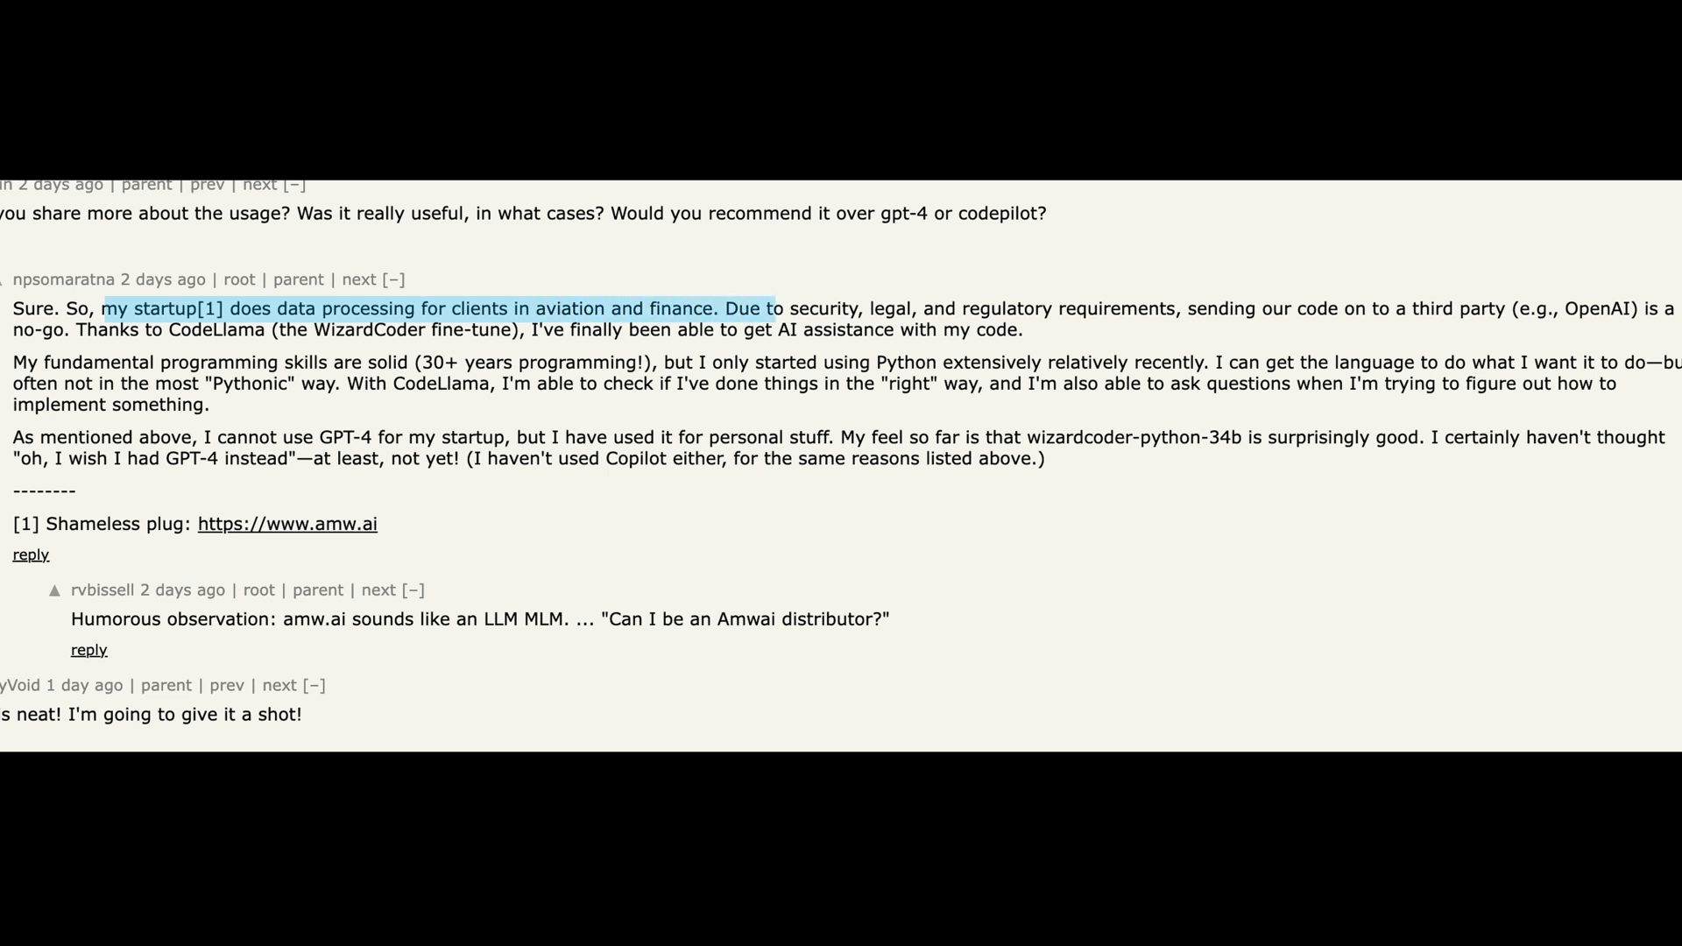
{"action": "left_click_drag", "start_coordinate": [770, 310], "coordinate": [1052, 310]}
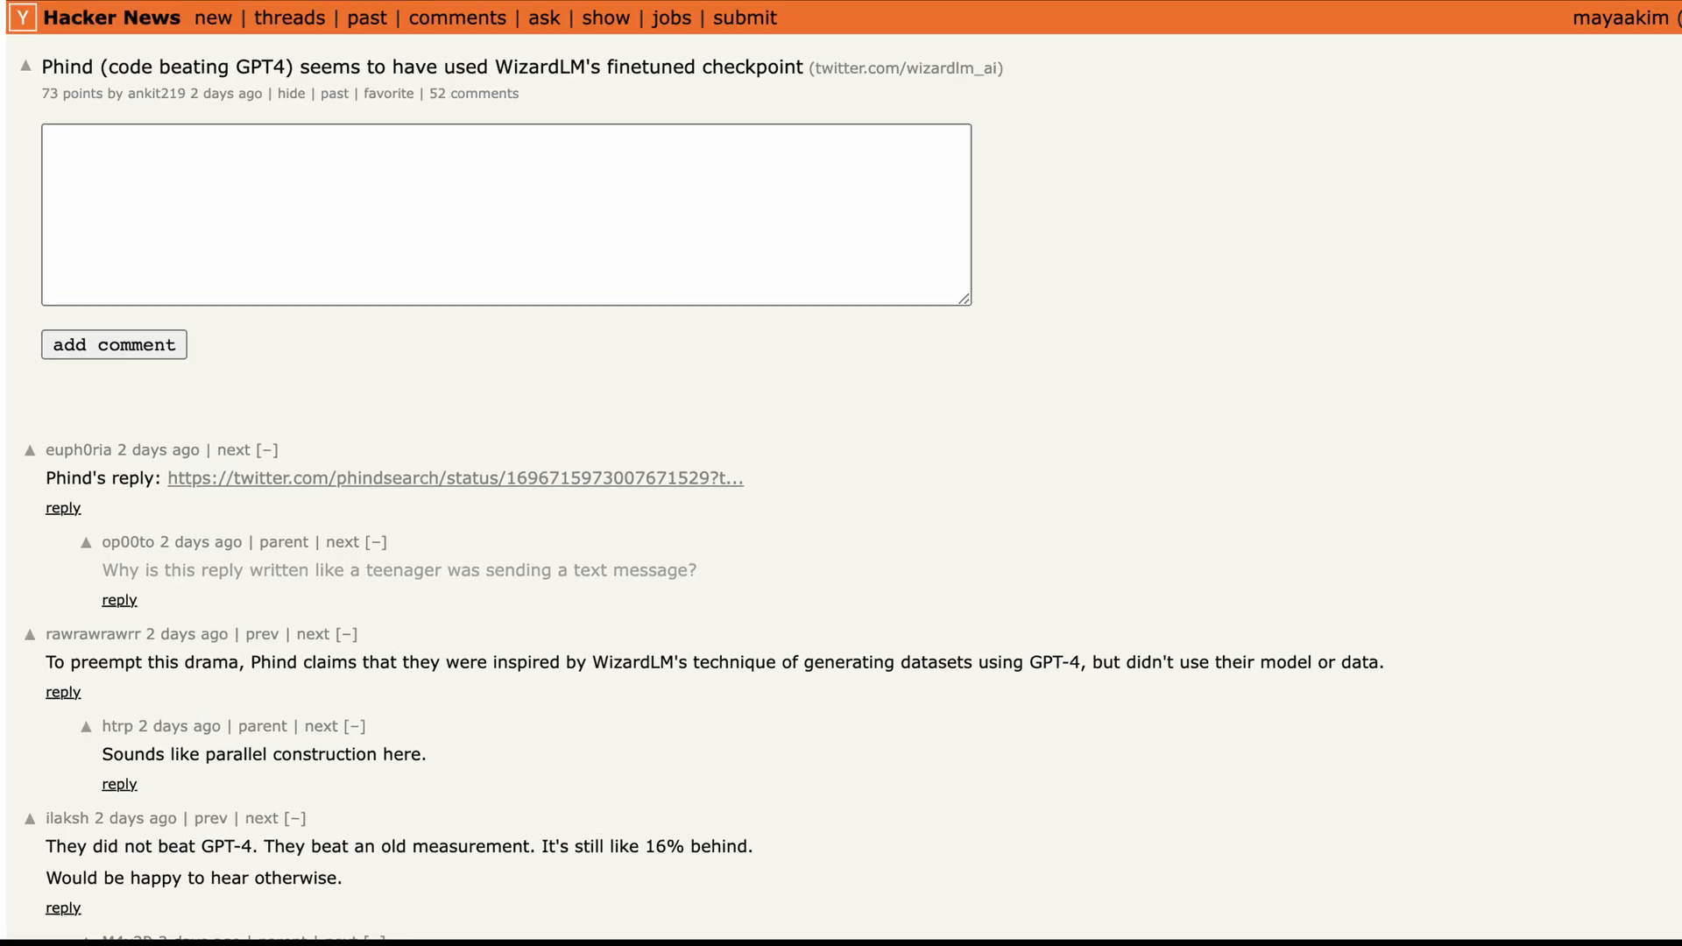
Scroll the Phind thread and highlight the comment saying they did not beat GPT-4.
{"action": "scroll", "scroll_direction": "down", "scroll_amount": 3}
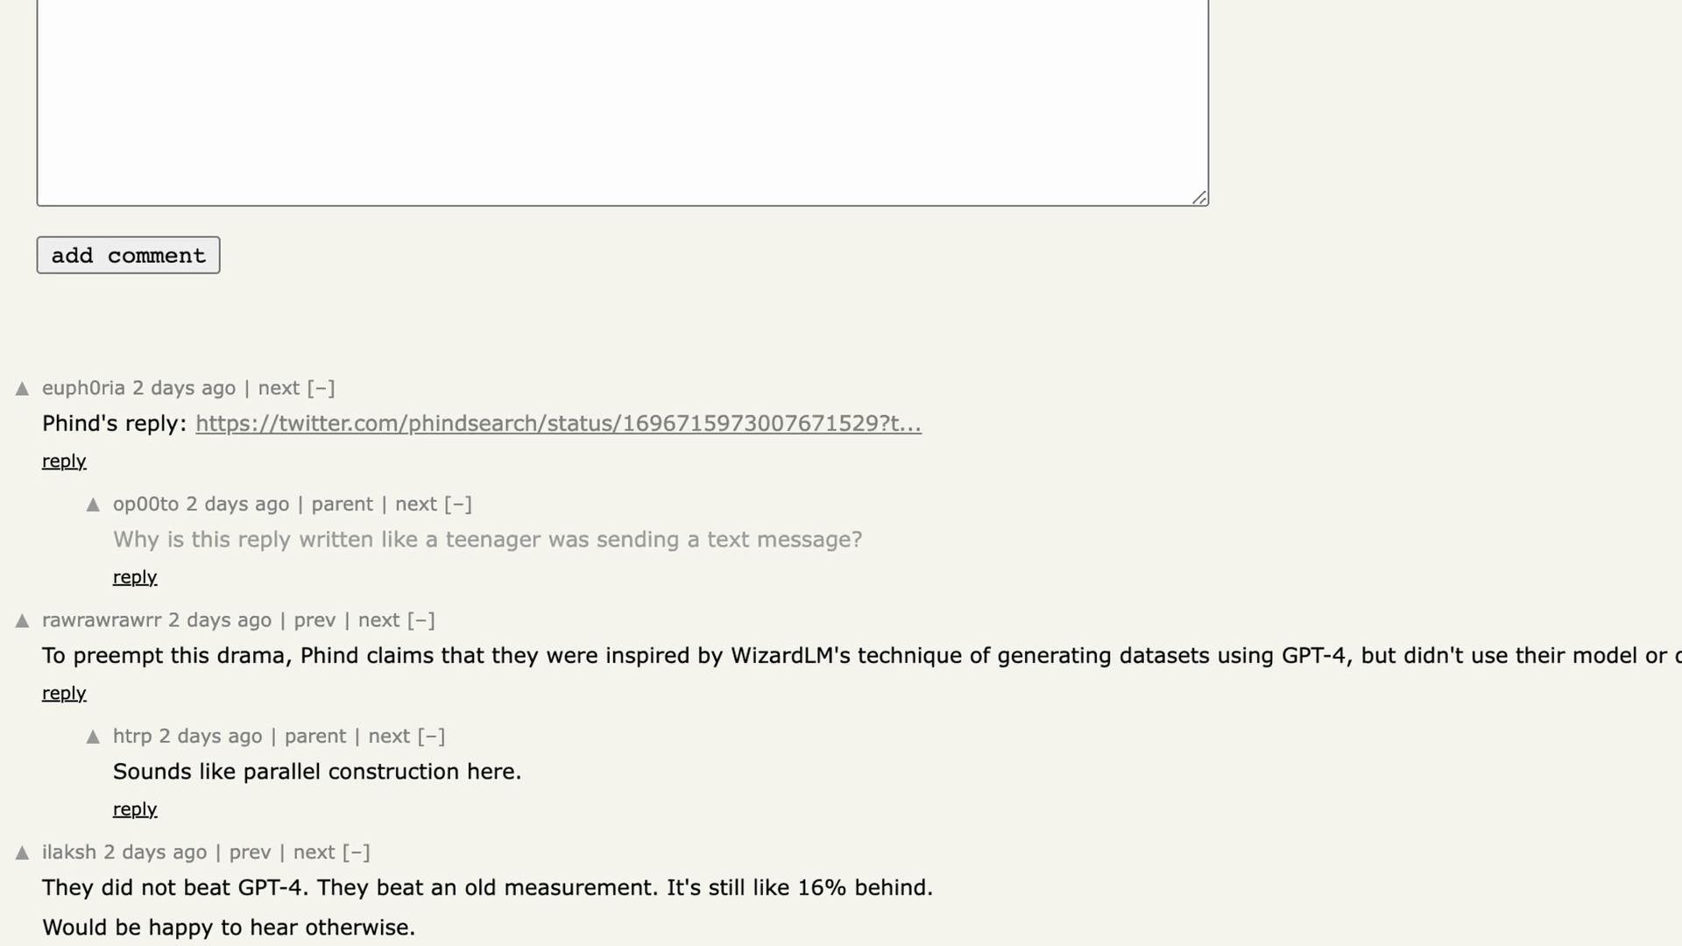
{"action": "left_click_drag", "start_coordinate": [41, 887], "coordinate": [456, 888]}
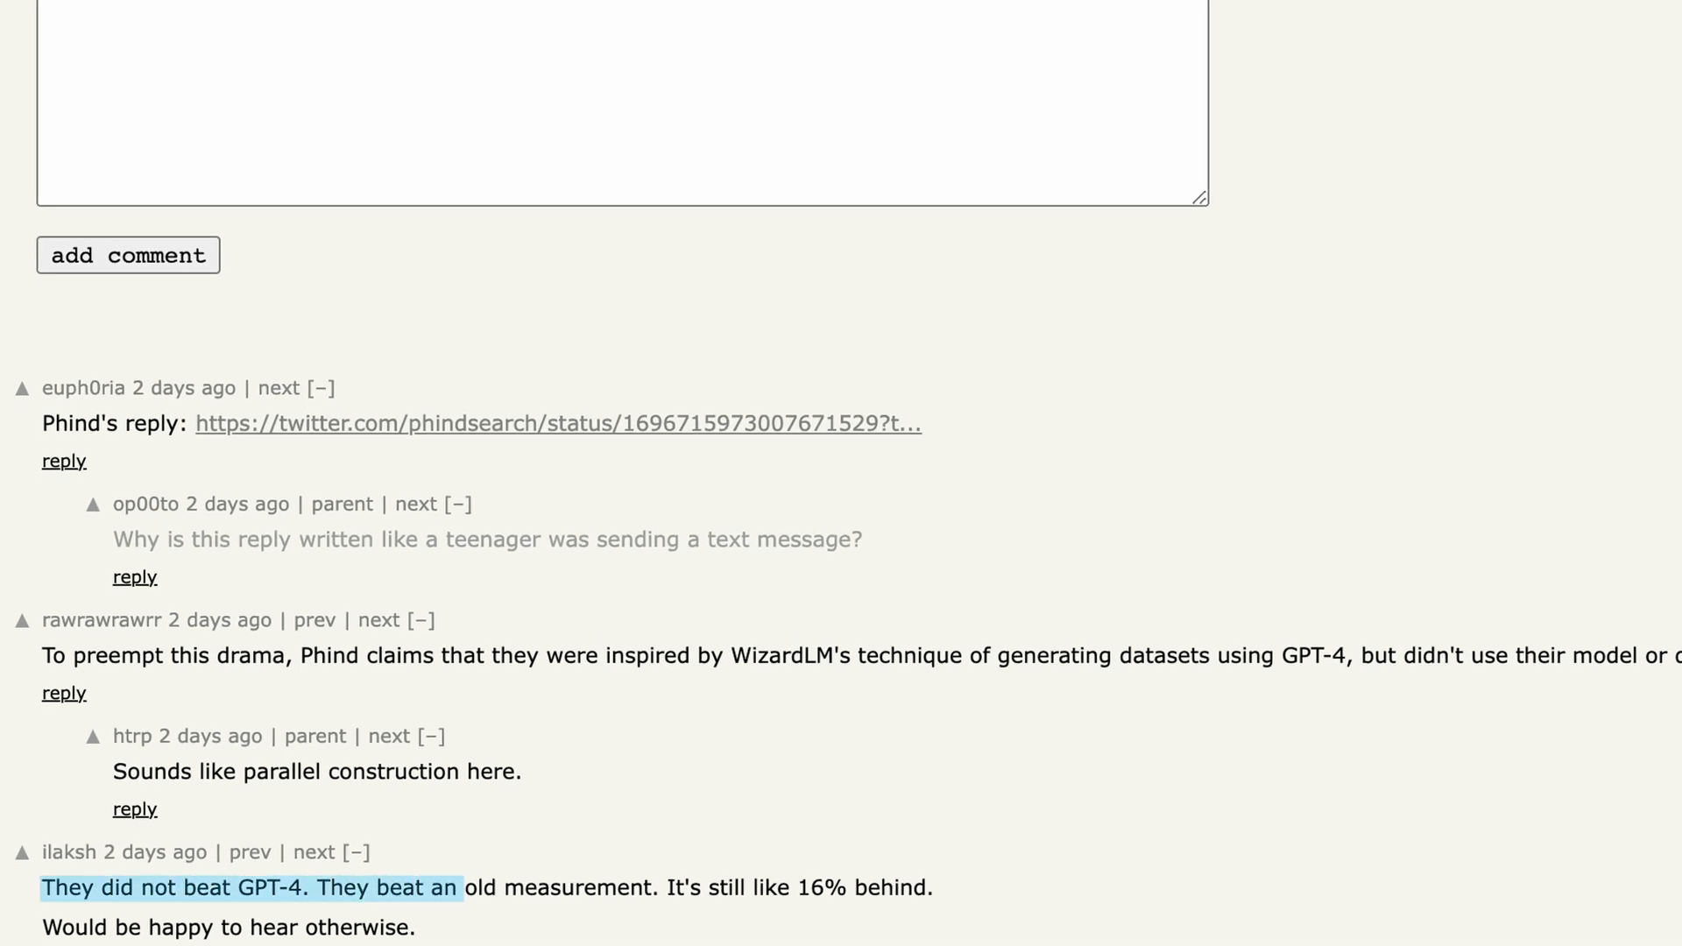